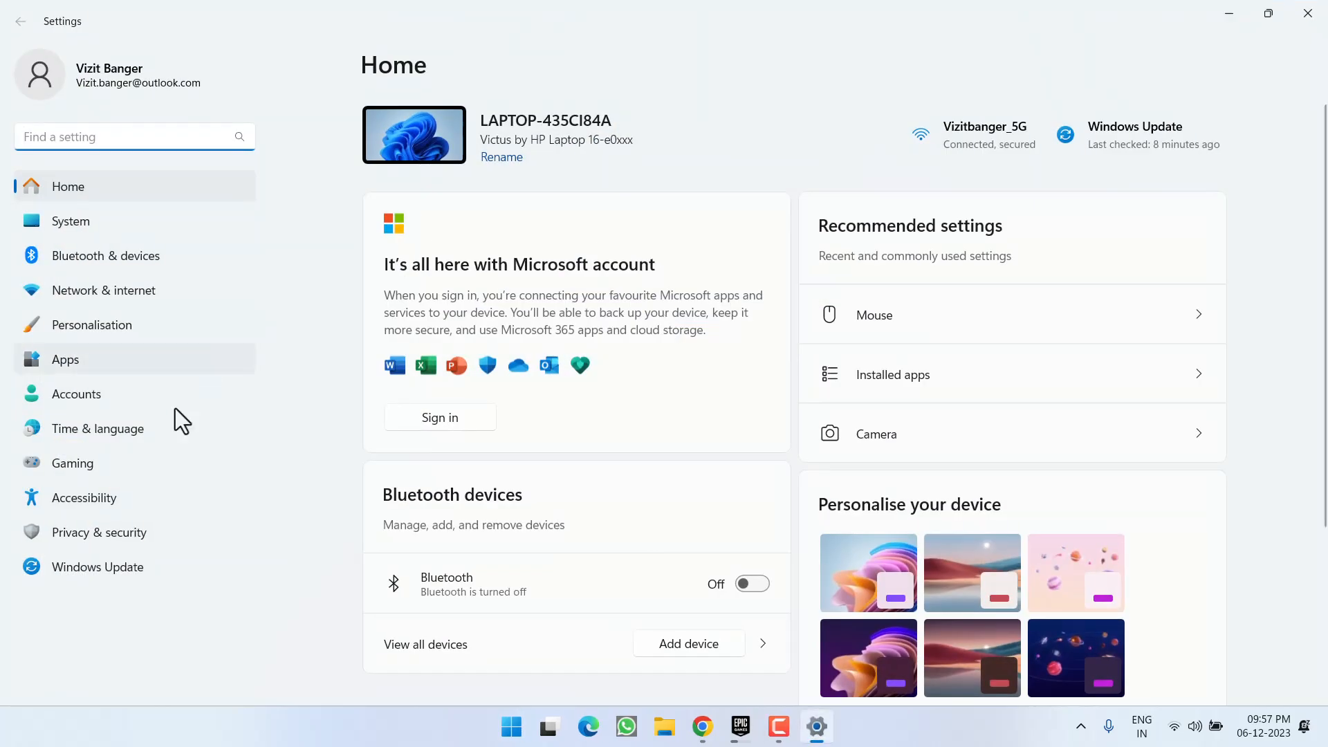
Show the Windows Update page, which reports the PC is up to date.
click(98, 566)
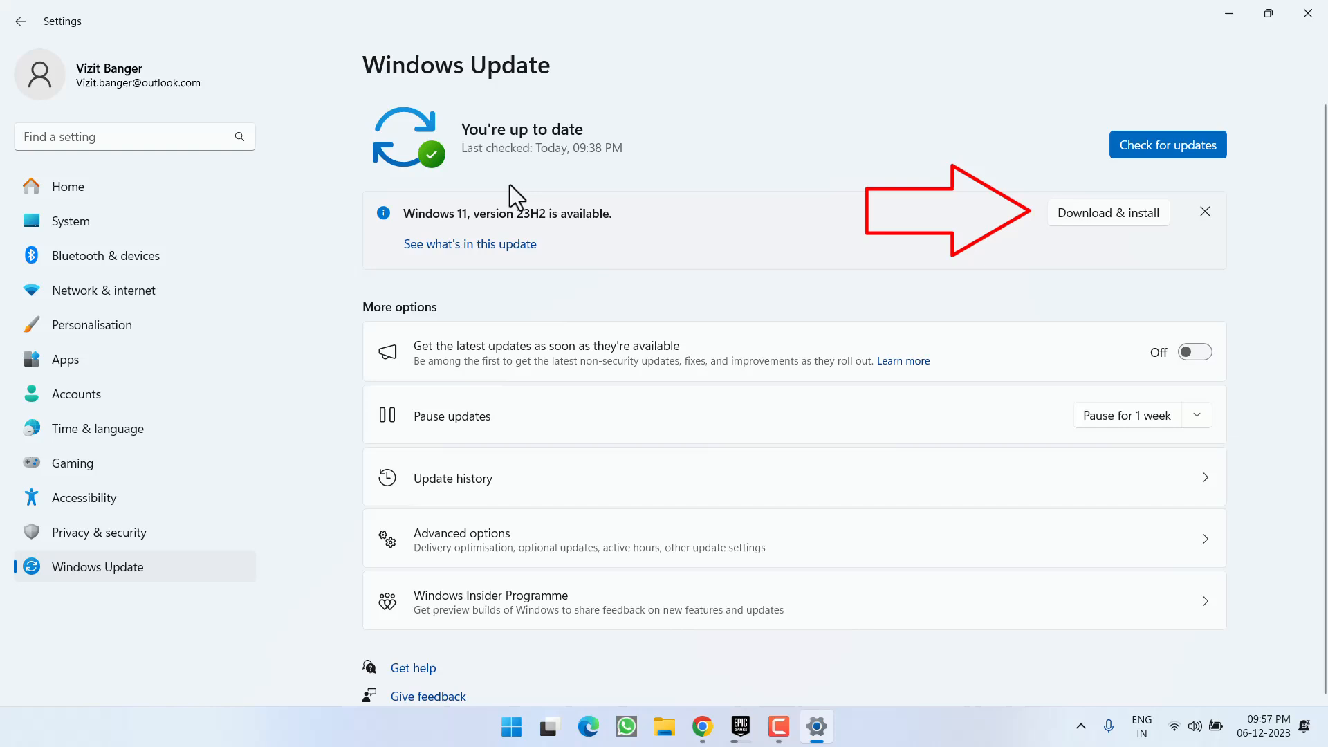
mouse_move(775, 113)
text(control)
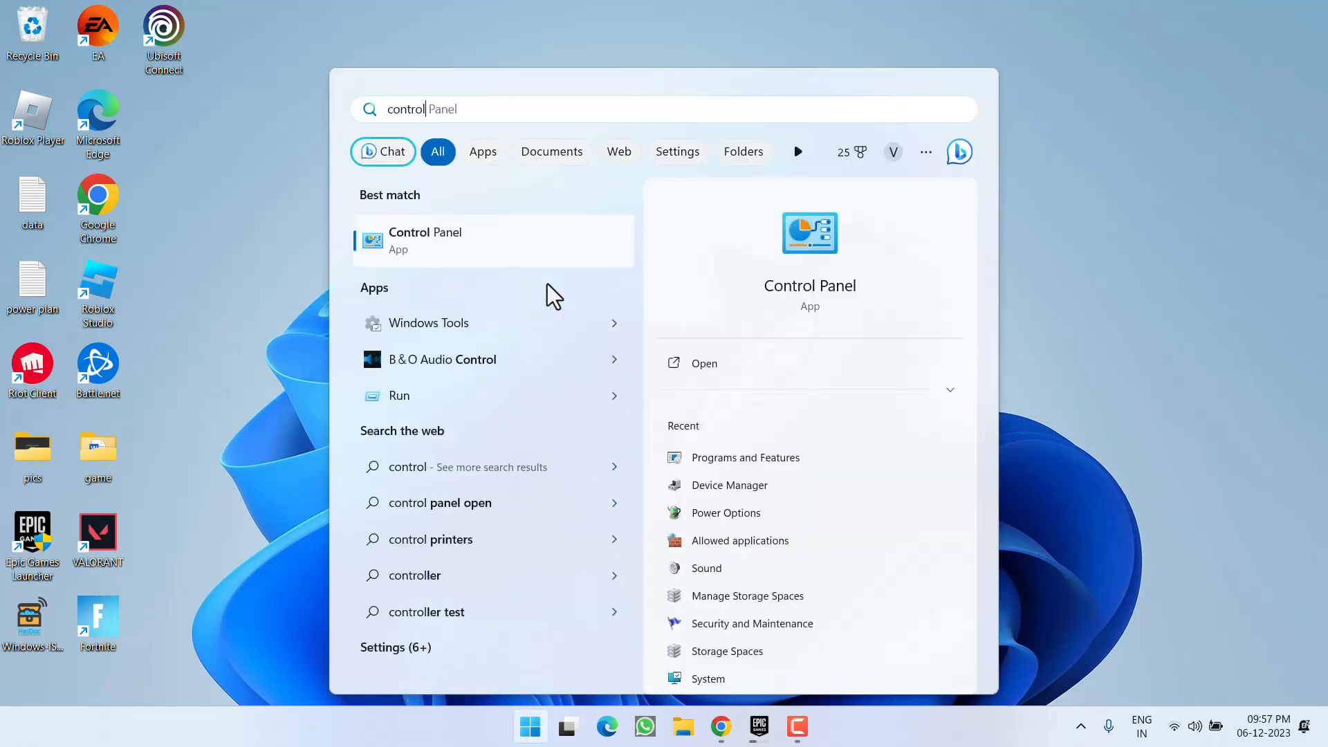
Open Control Panel from the 'control' search results.
click(425, 240)
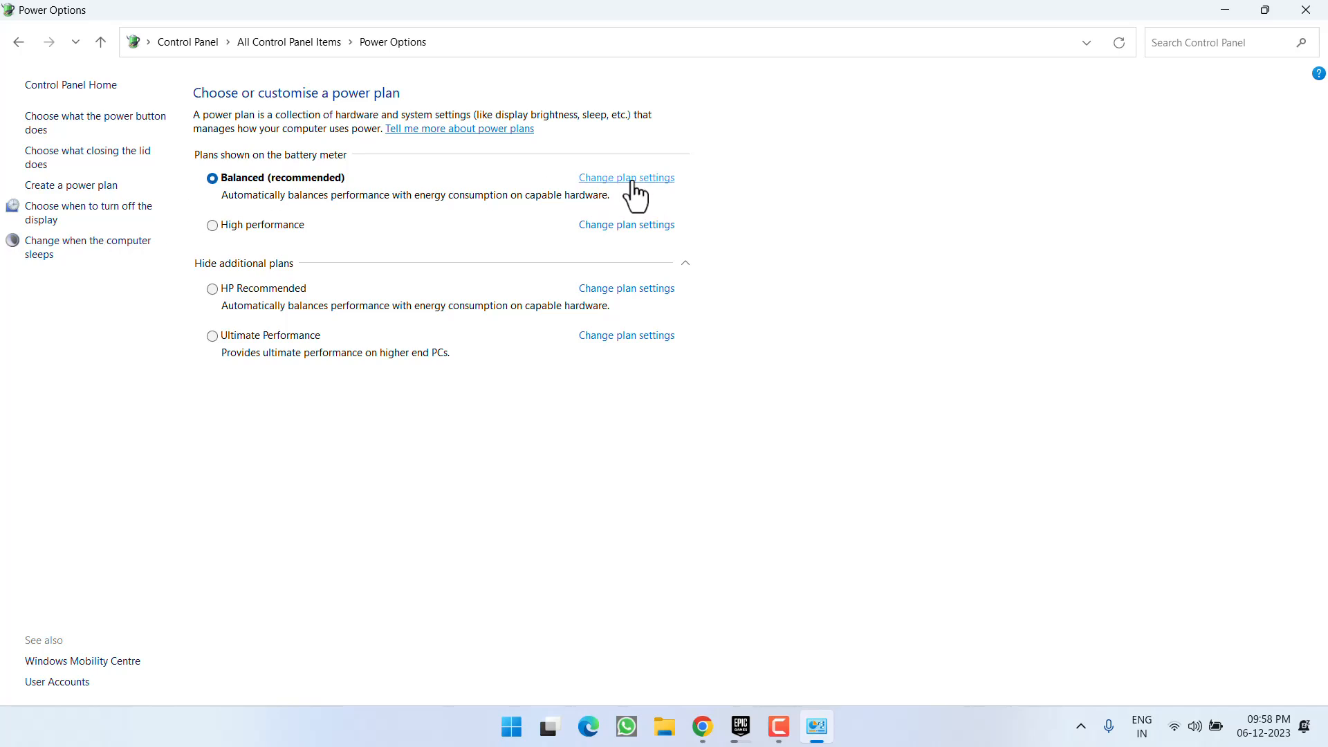
Disable USB selective suspend on battery in the Balanced plan's advanced power settings.
click(626, 177)
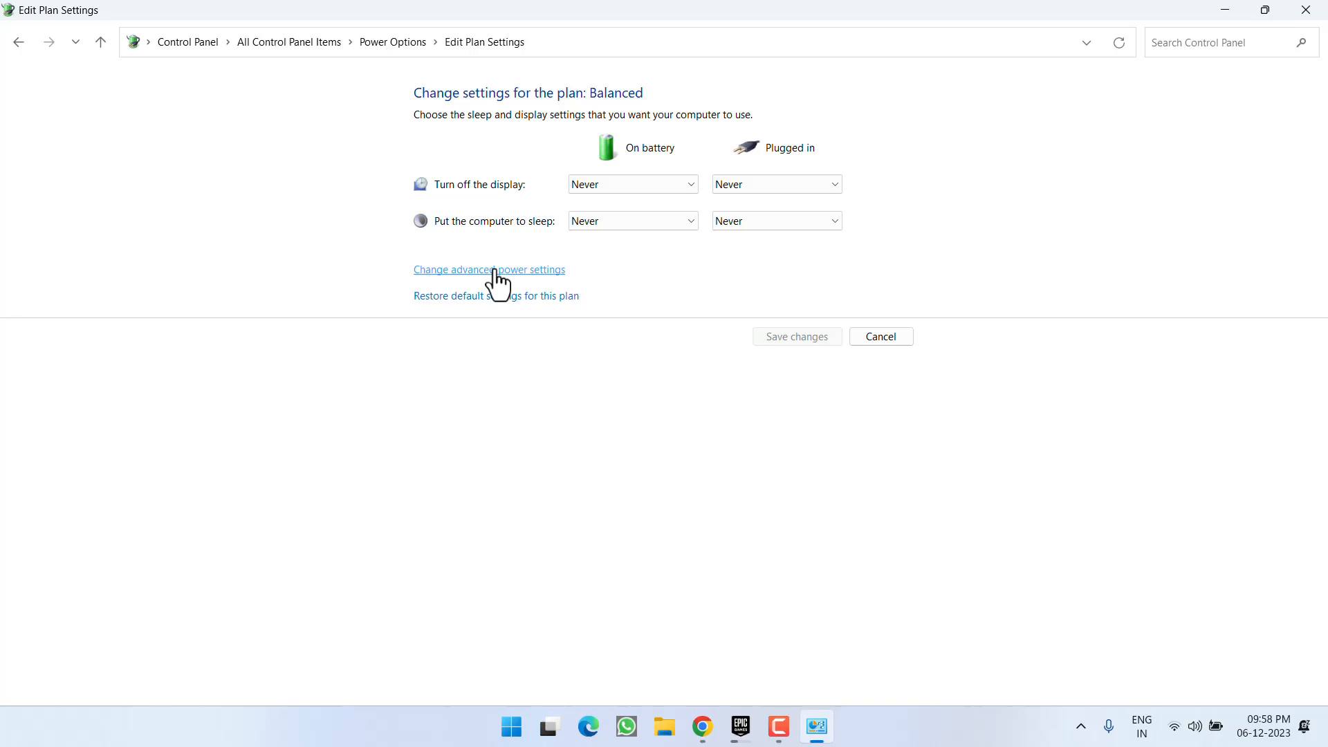
click(489, 269)
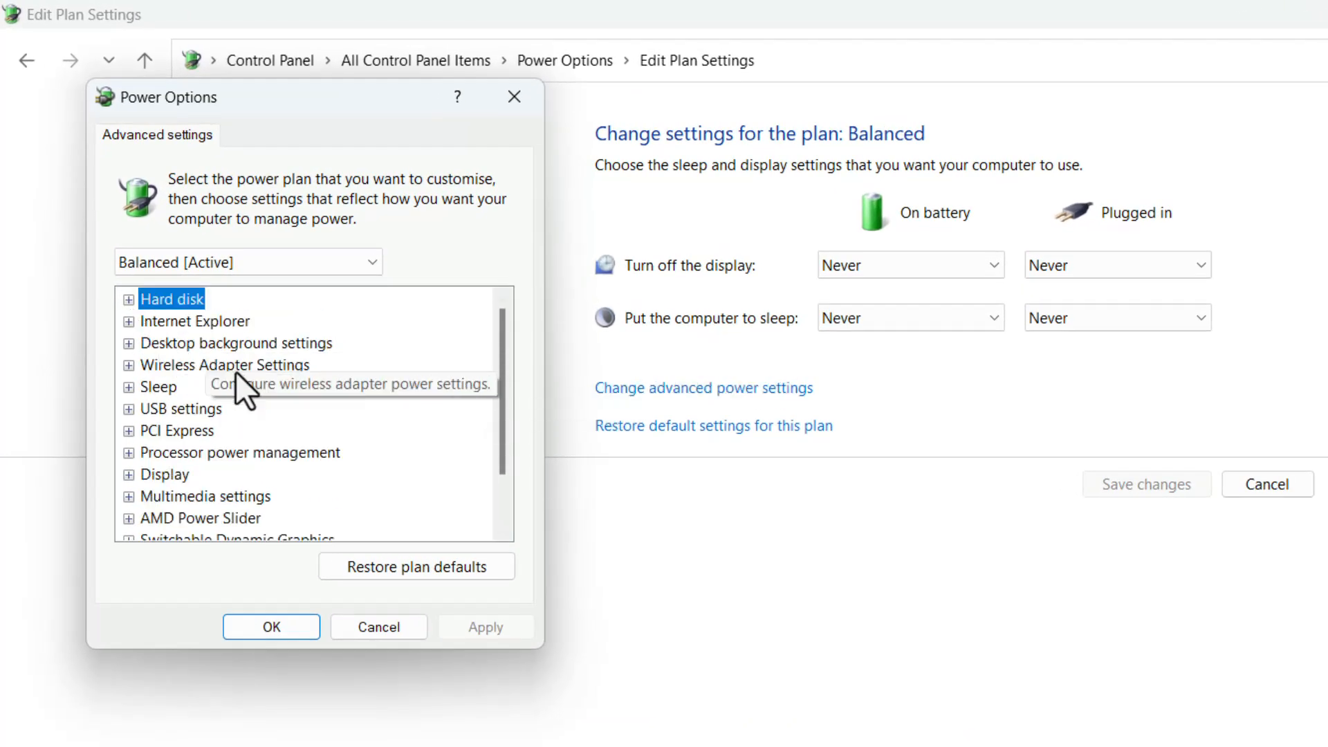
click(181, 408)
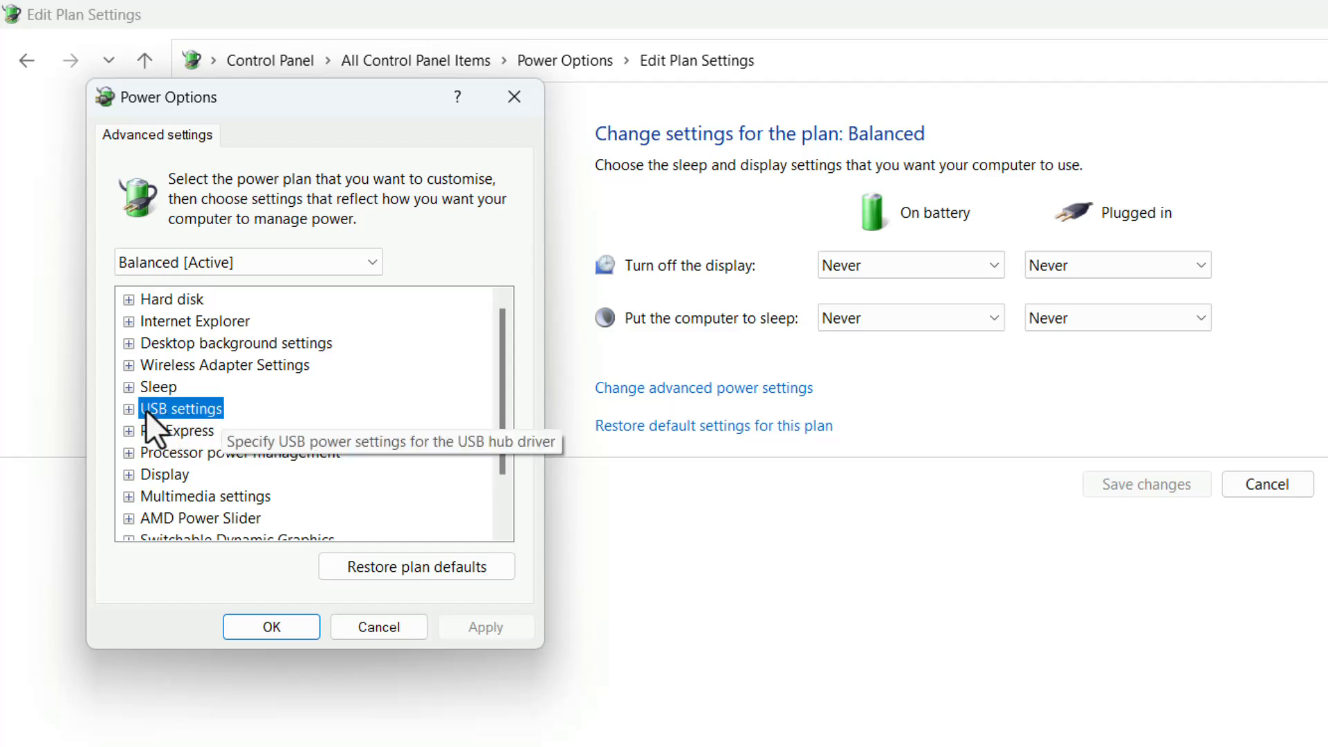
click(127, 409)
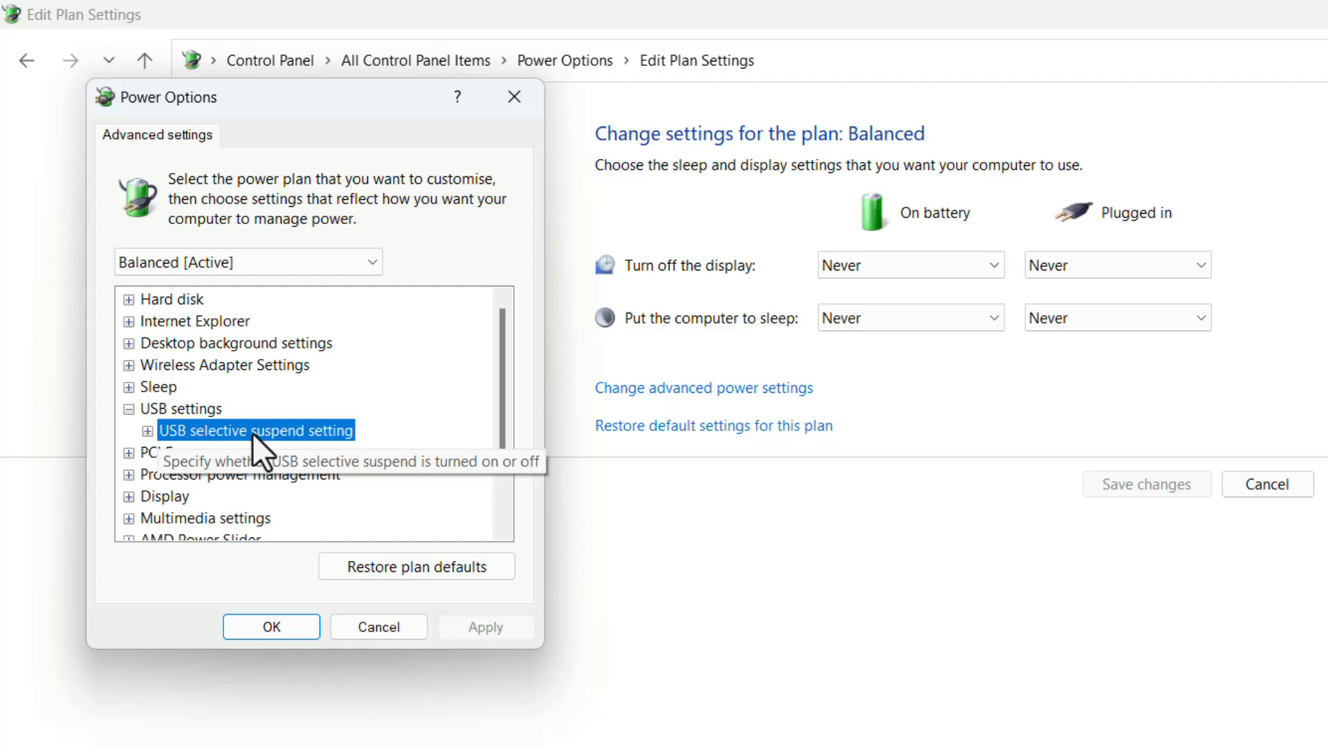
click(146, 431)
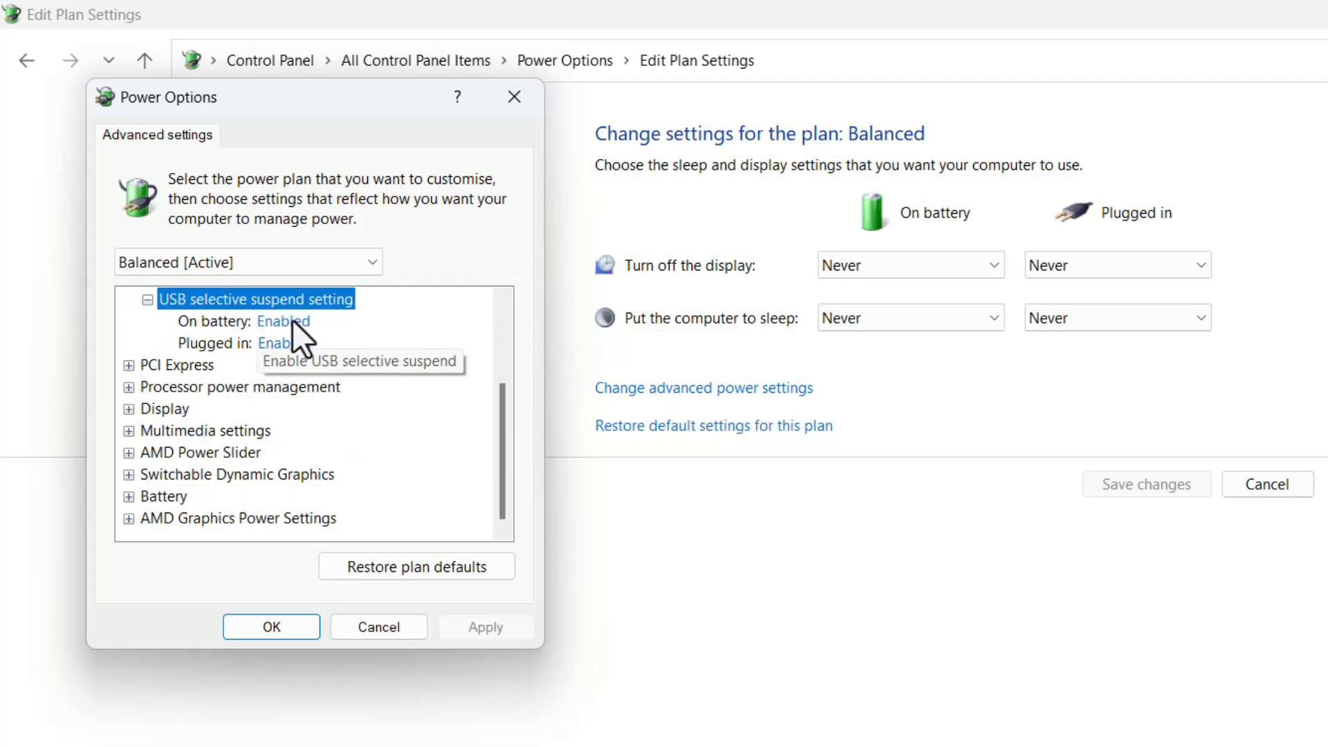
click(283, 320)
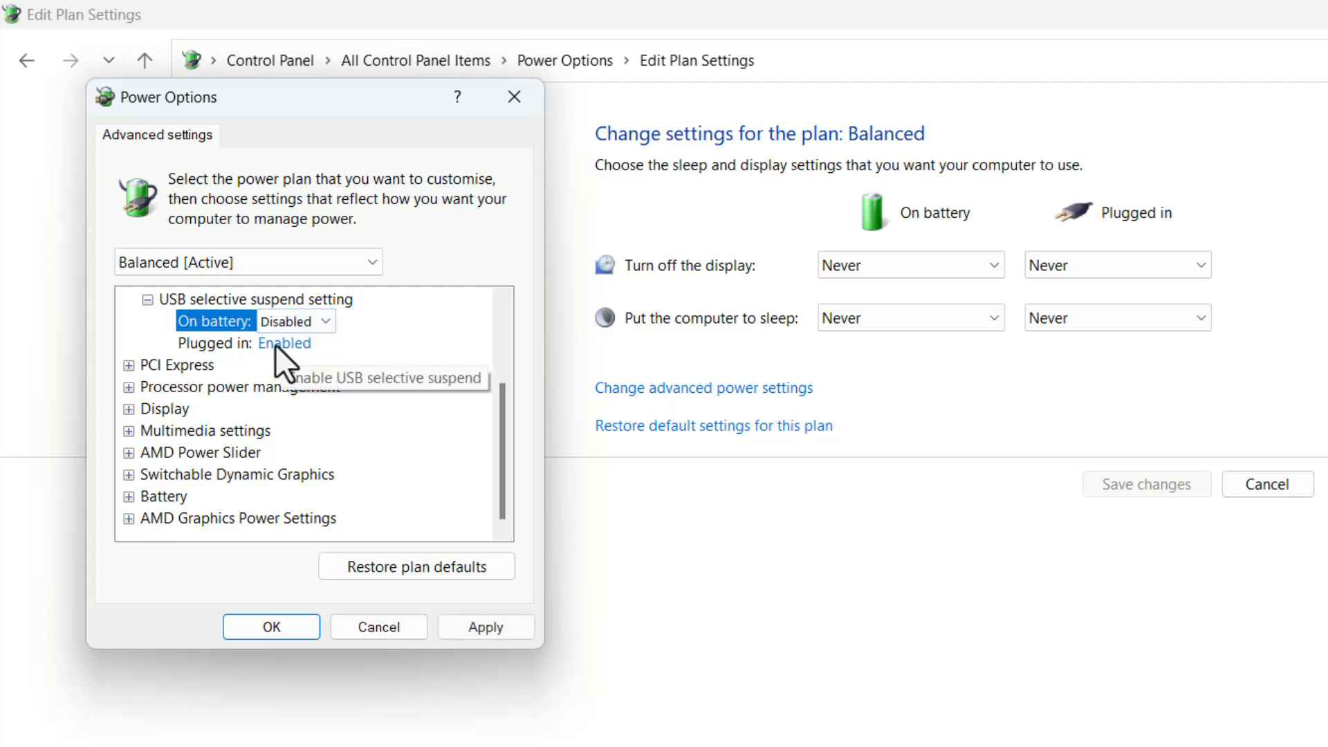
click(283, 344)
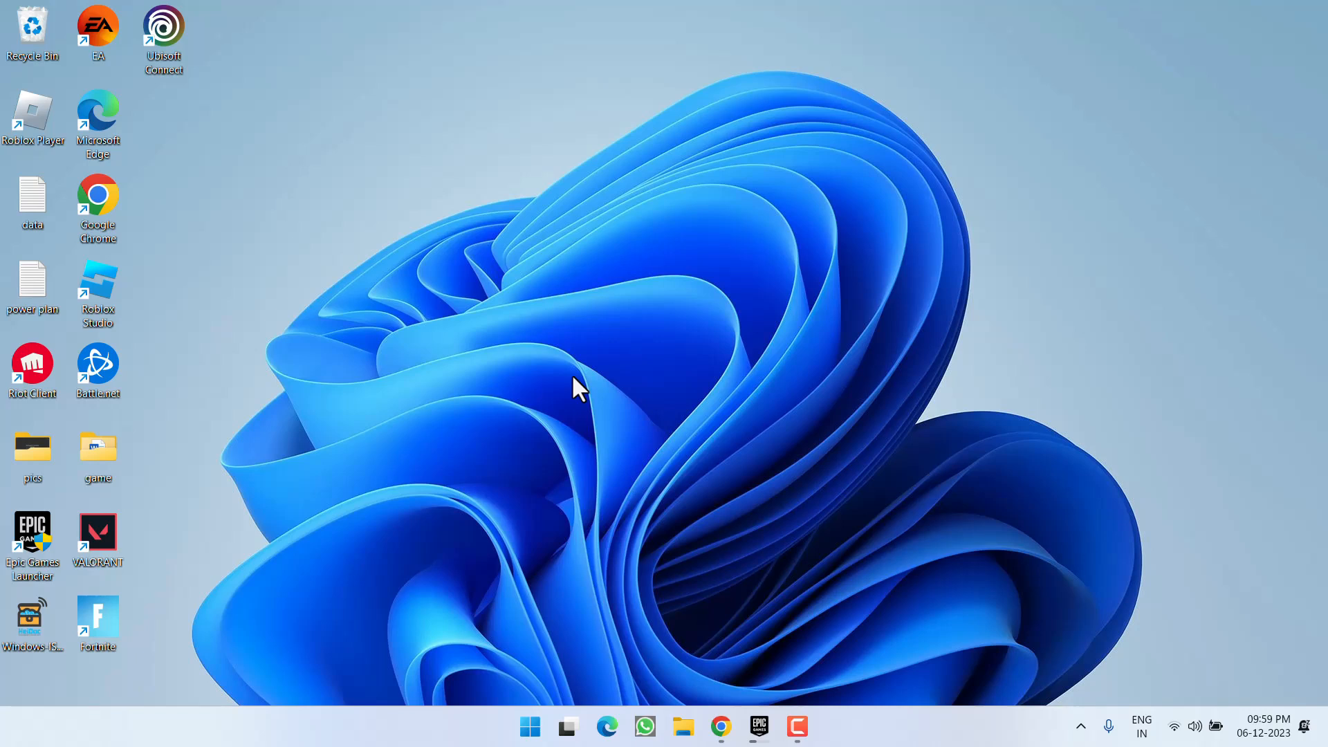
mouse_move(566, 378)
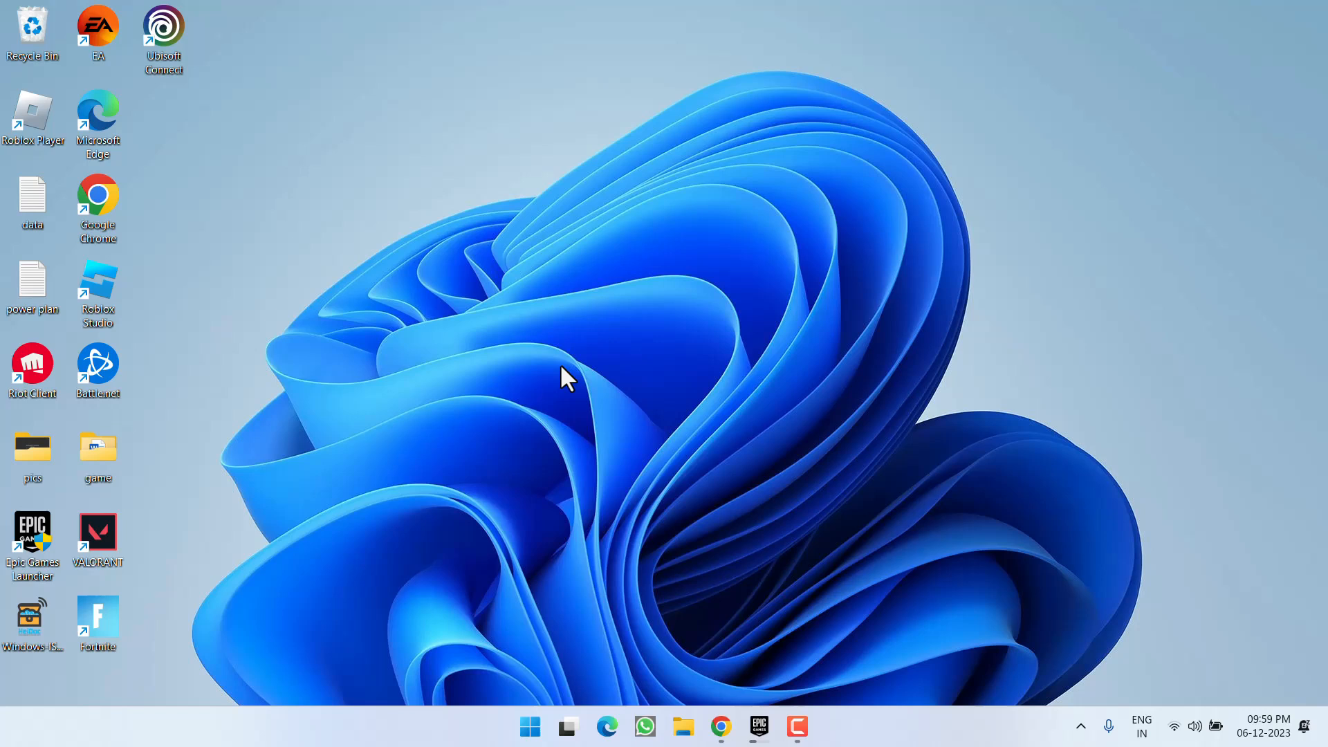
Launch Device Manager from the Start button's quick-link menu.
right_click(529, 727)
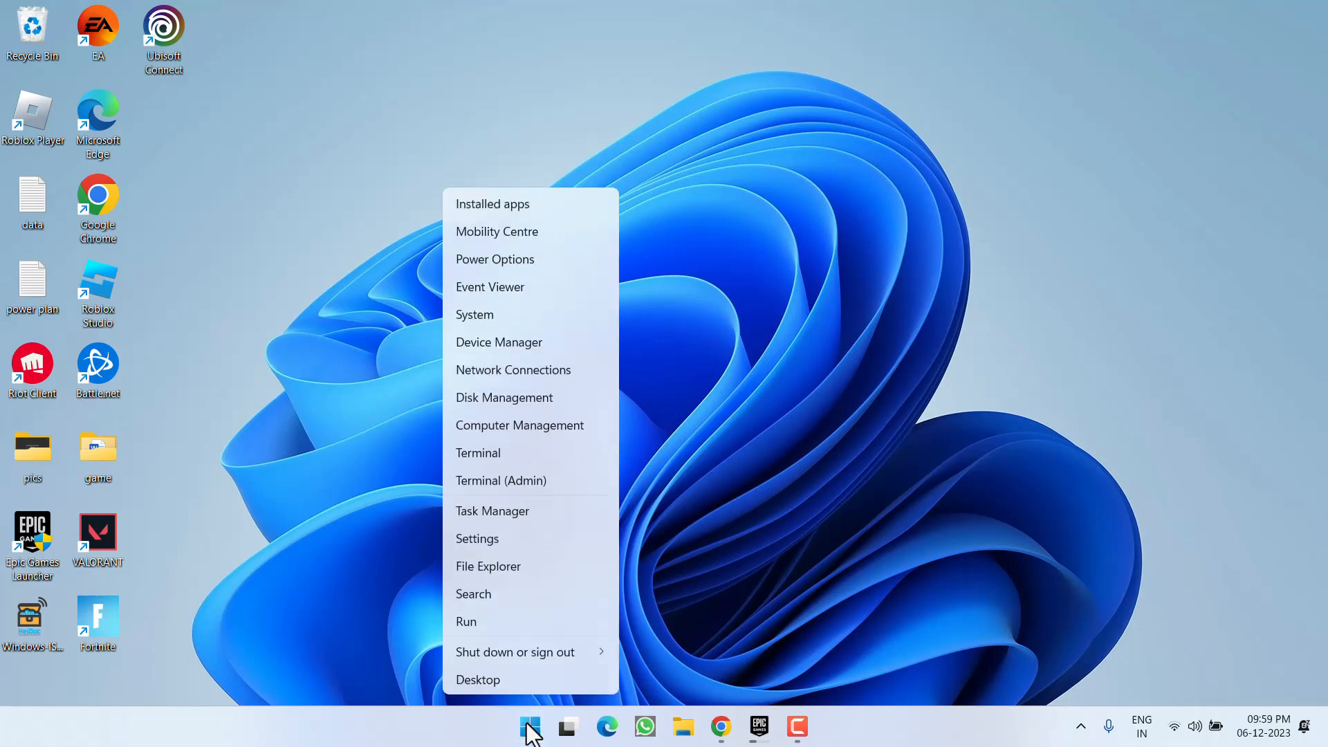
mouse_move(375, 669)
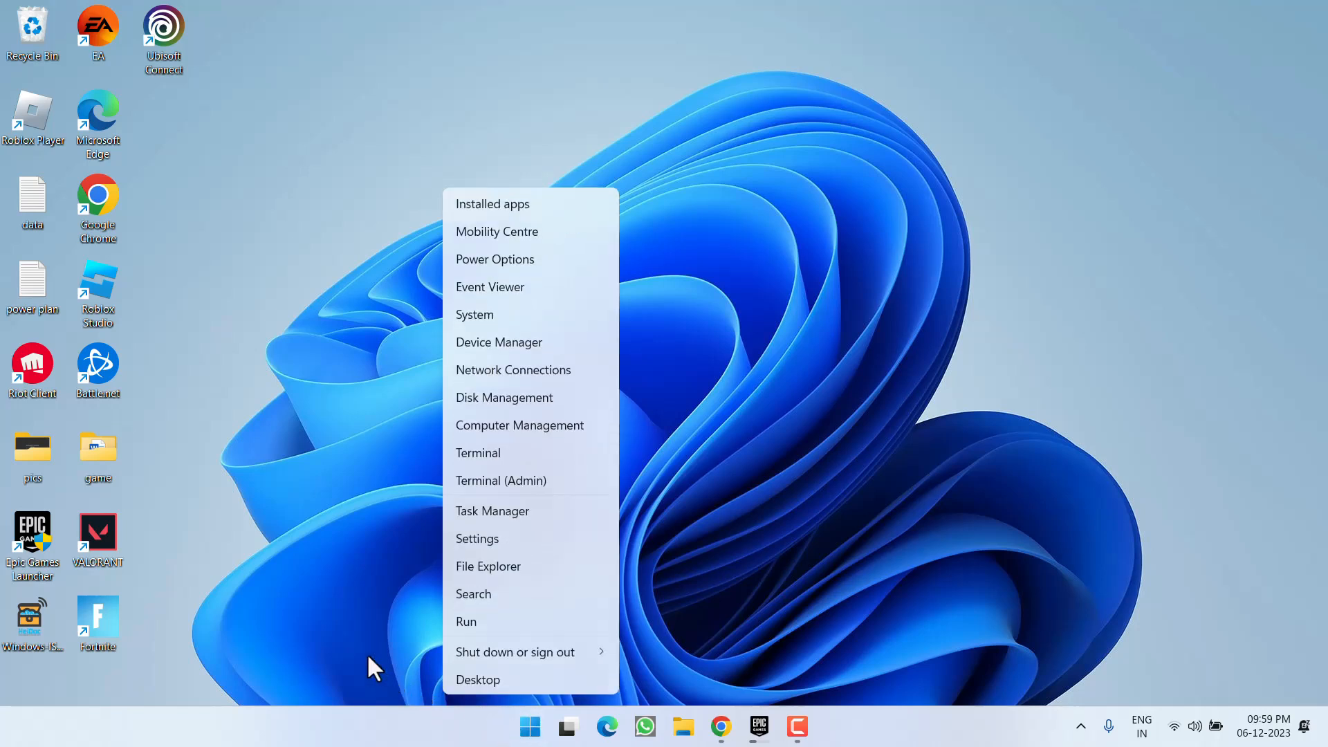
click(498, 343)
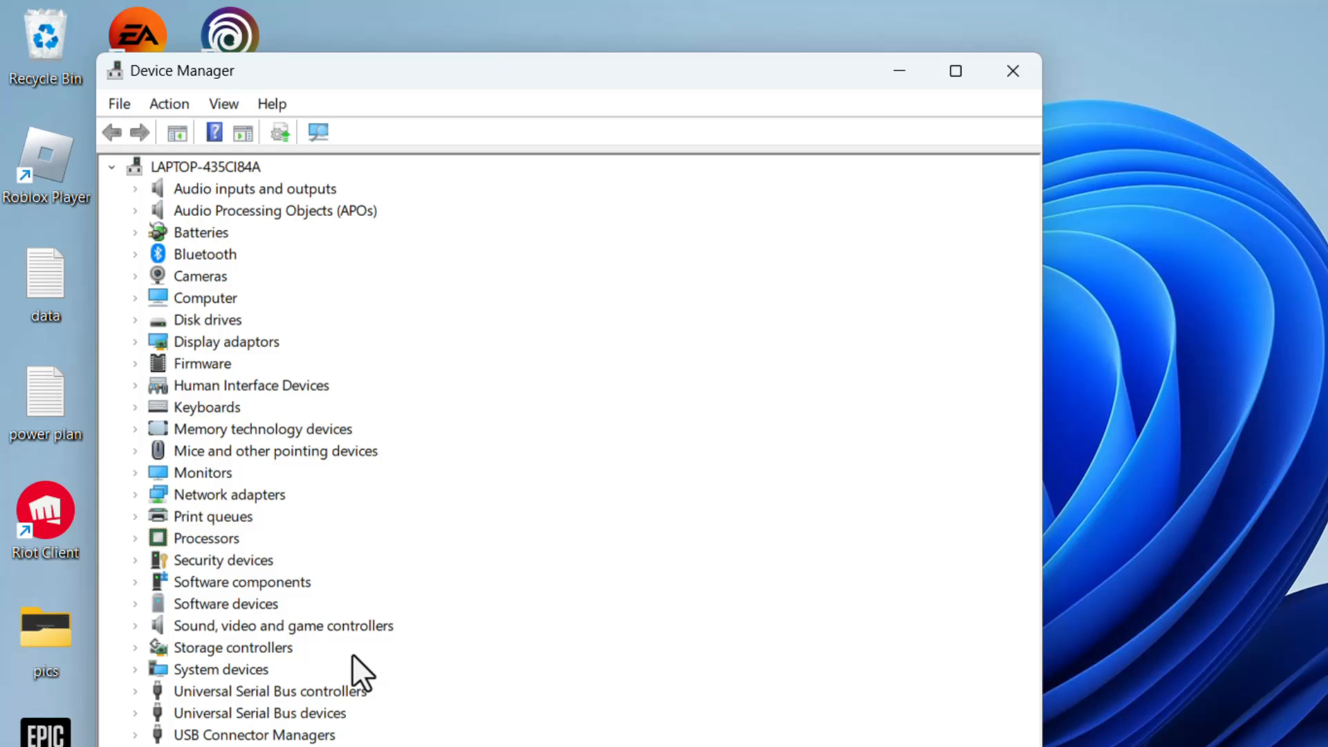
mouse_move(134, 431)
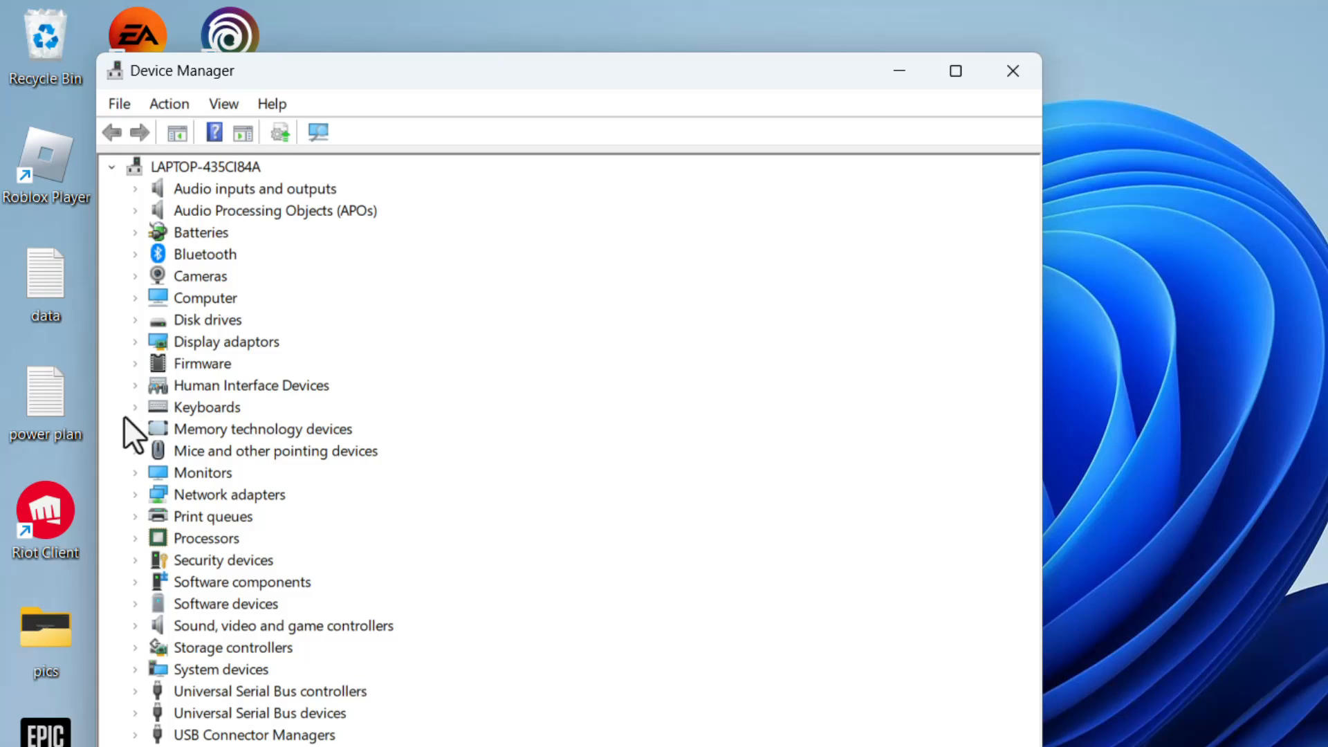
Expand Human Interface Devices, show hidden devices, and select HP Wireless Button Driver.
click(251, 385)
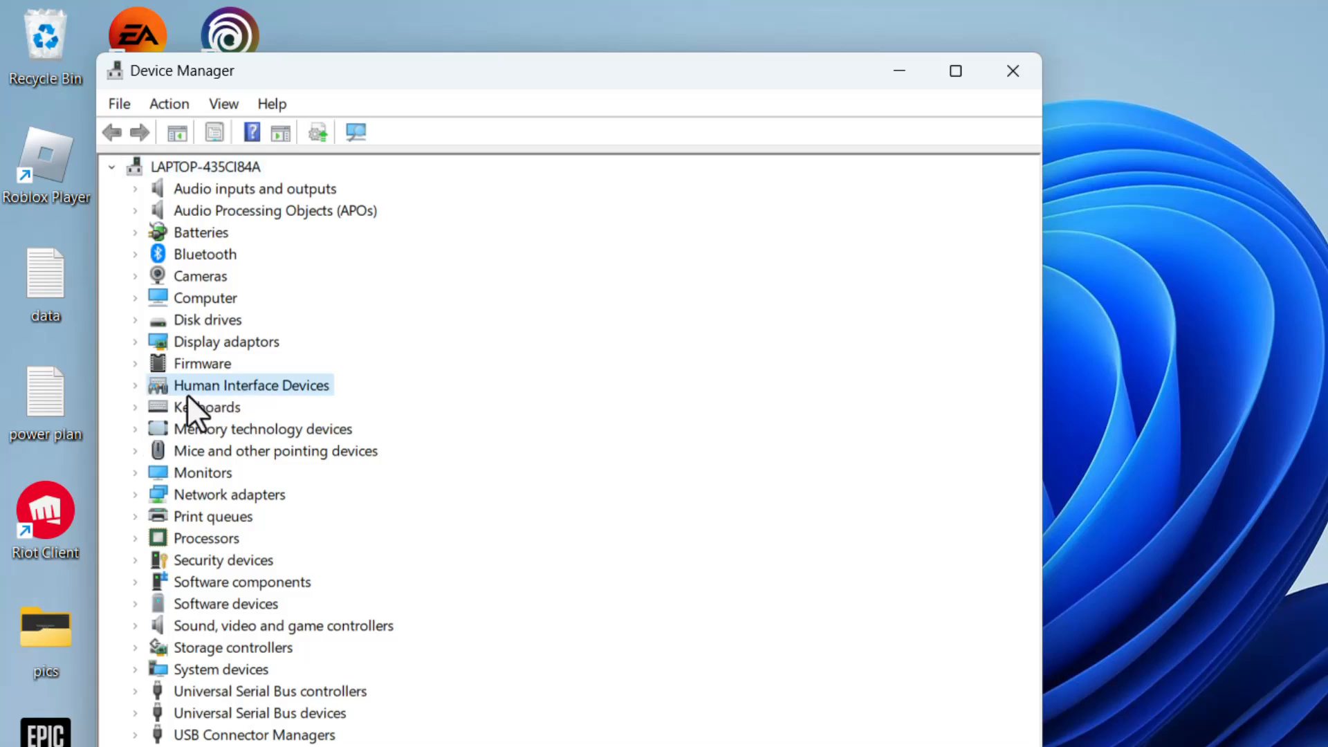
click(135, 386)
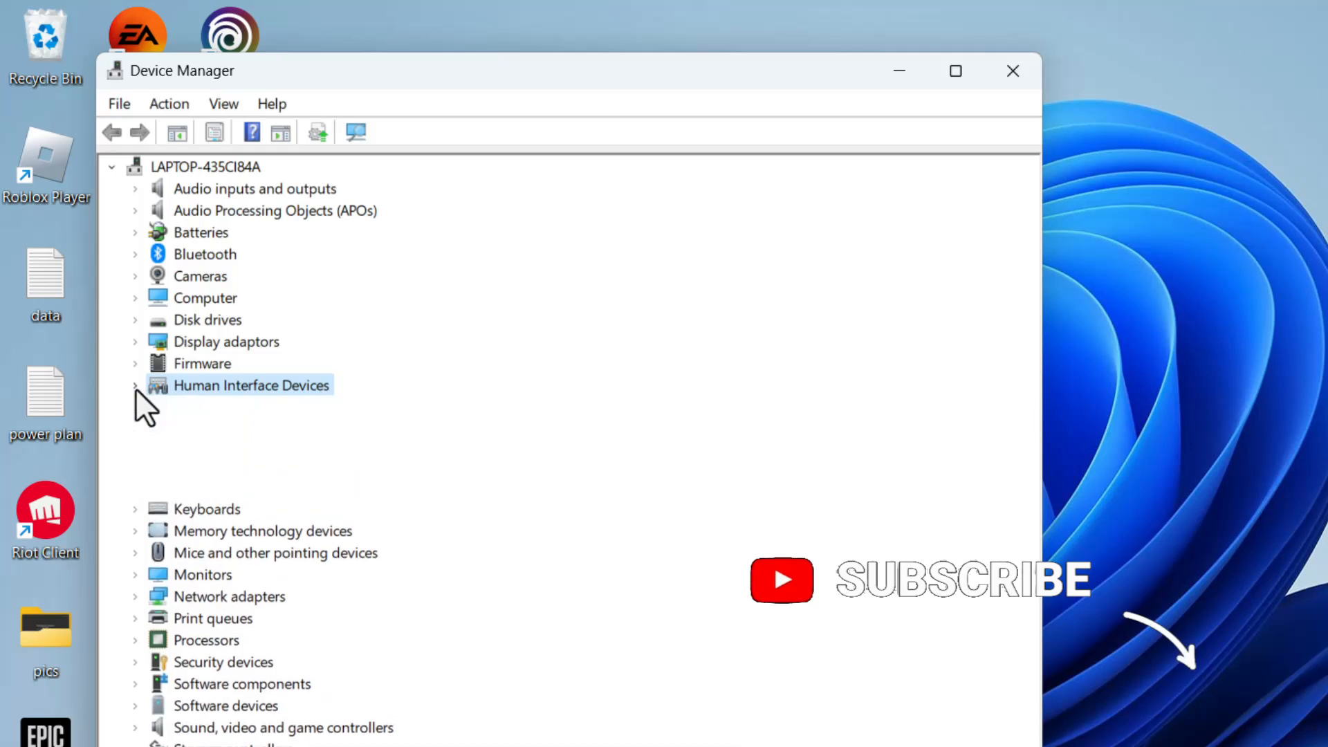
click(135, 385)
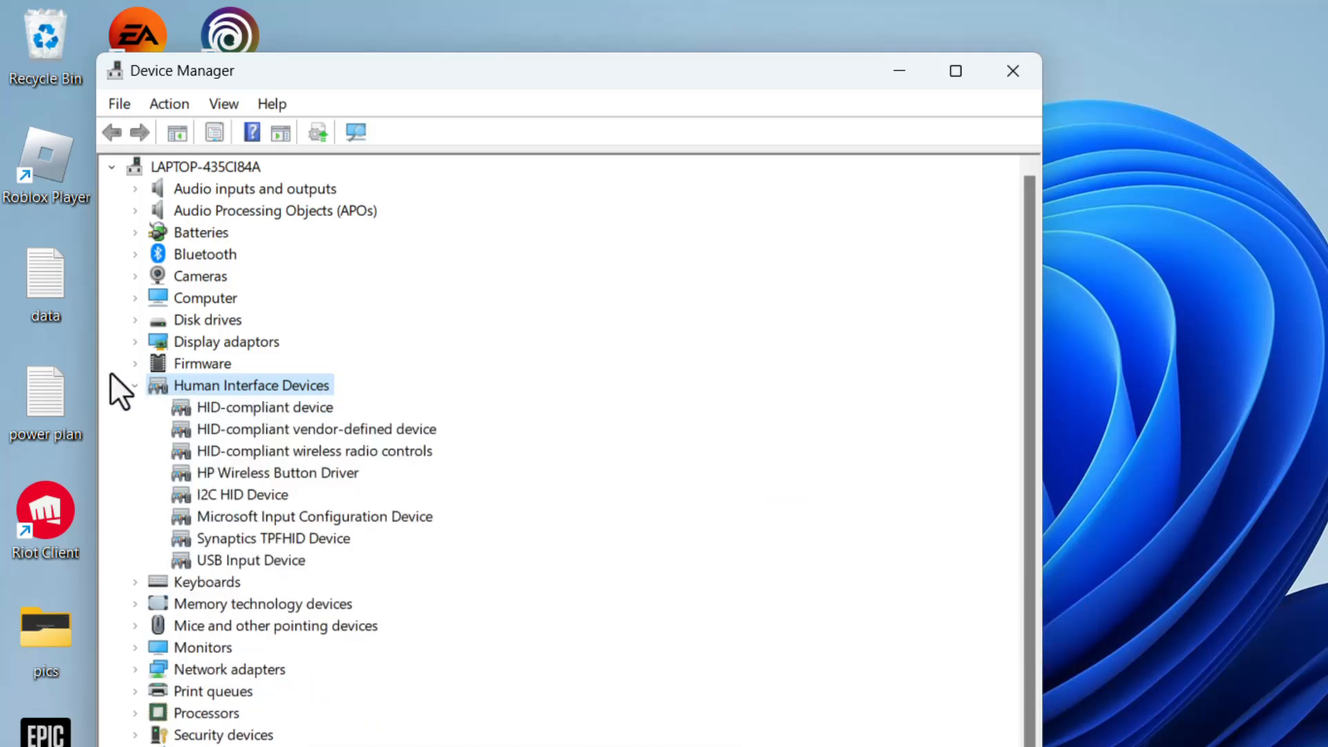
click(222, 103)
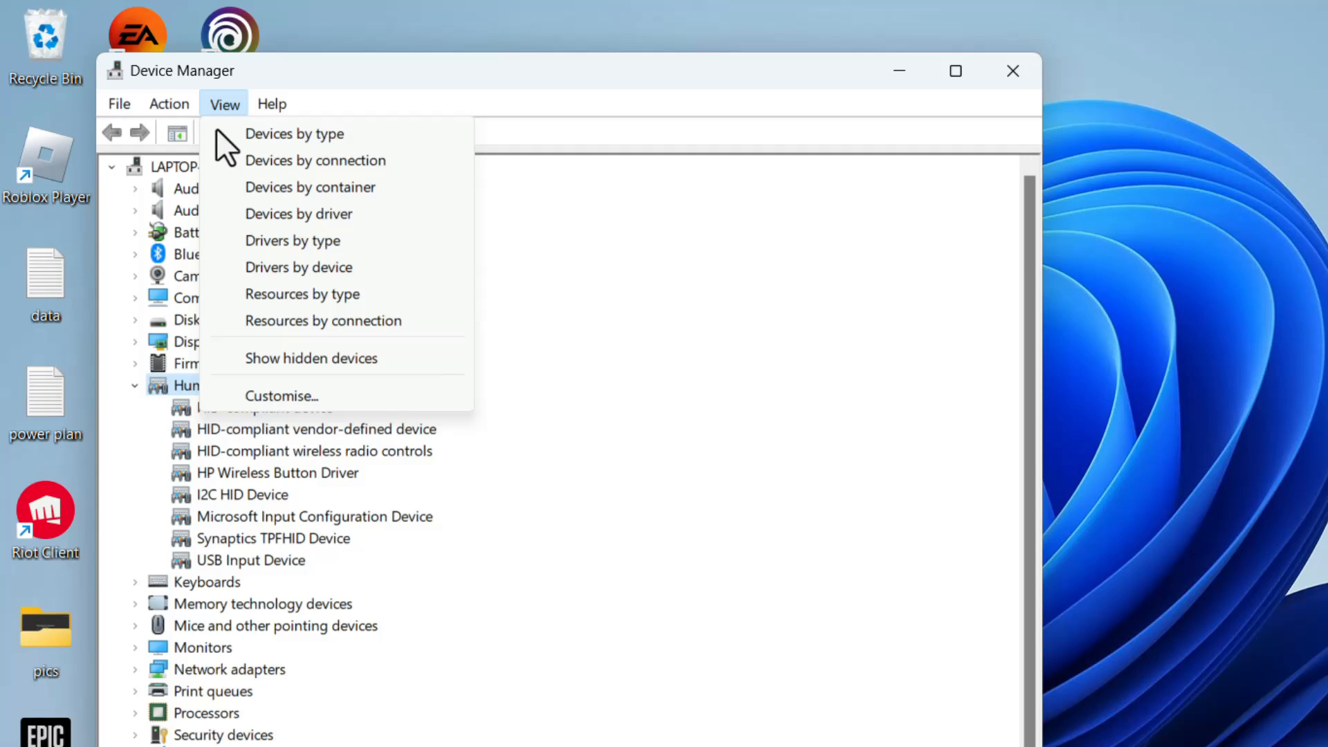
mouse_move(326, 358)
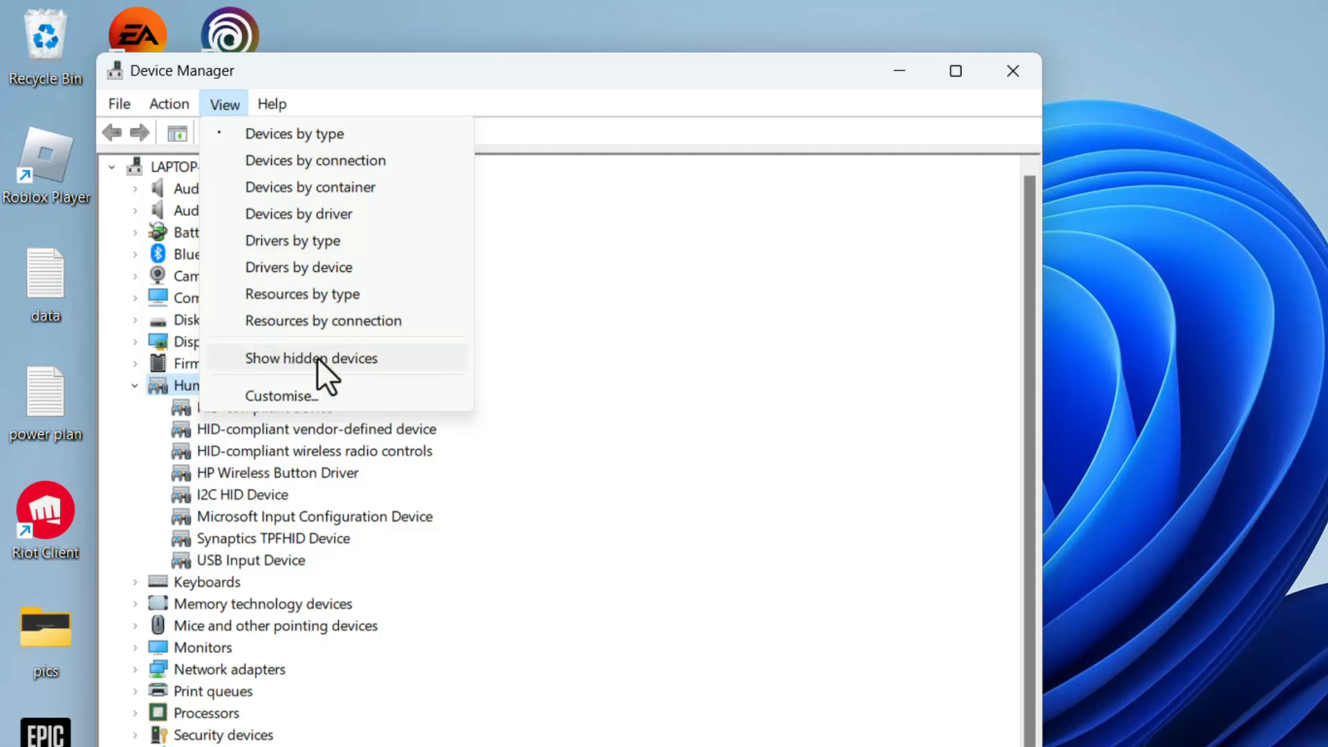
click(311, 358)
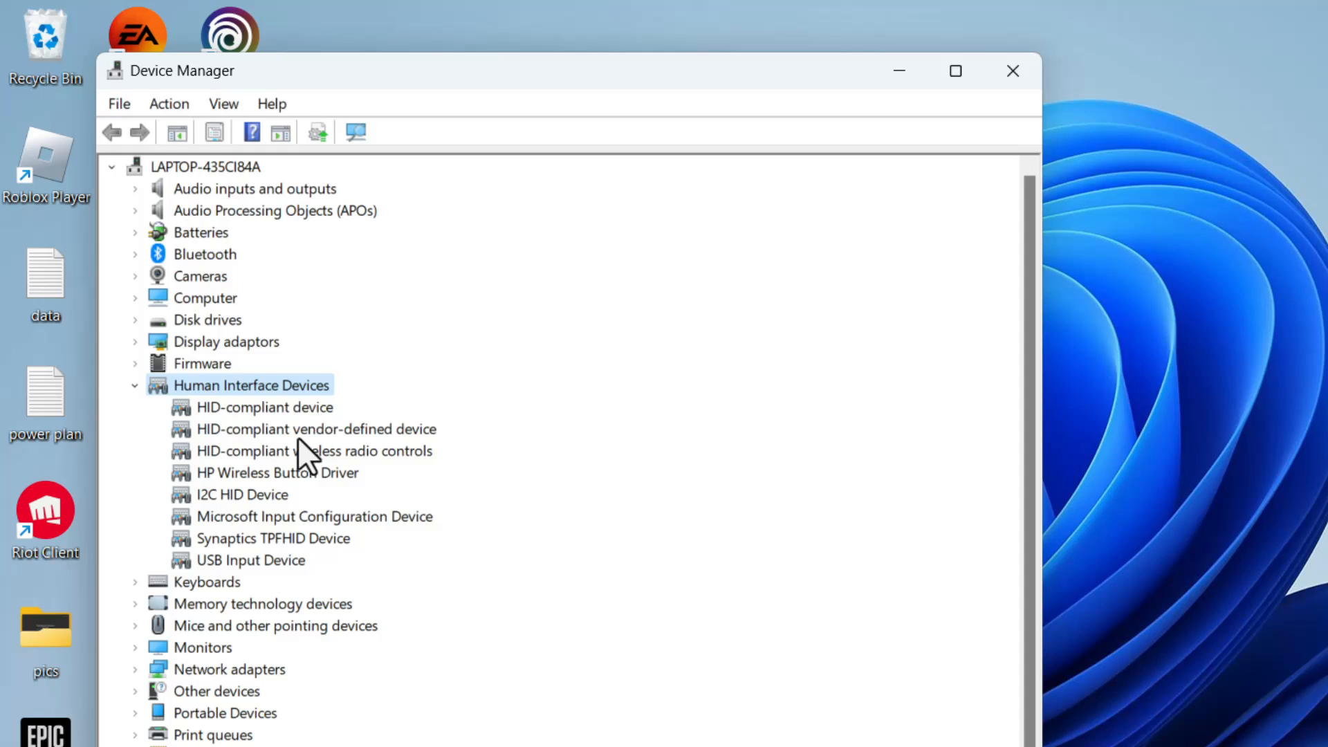
click(276, 472)
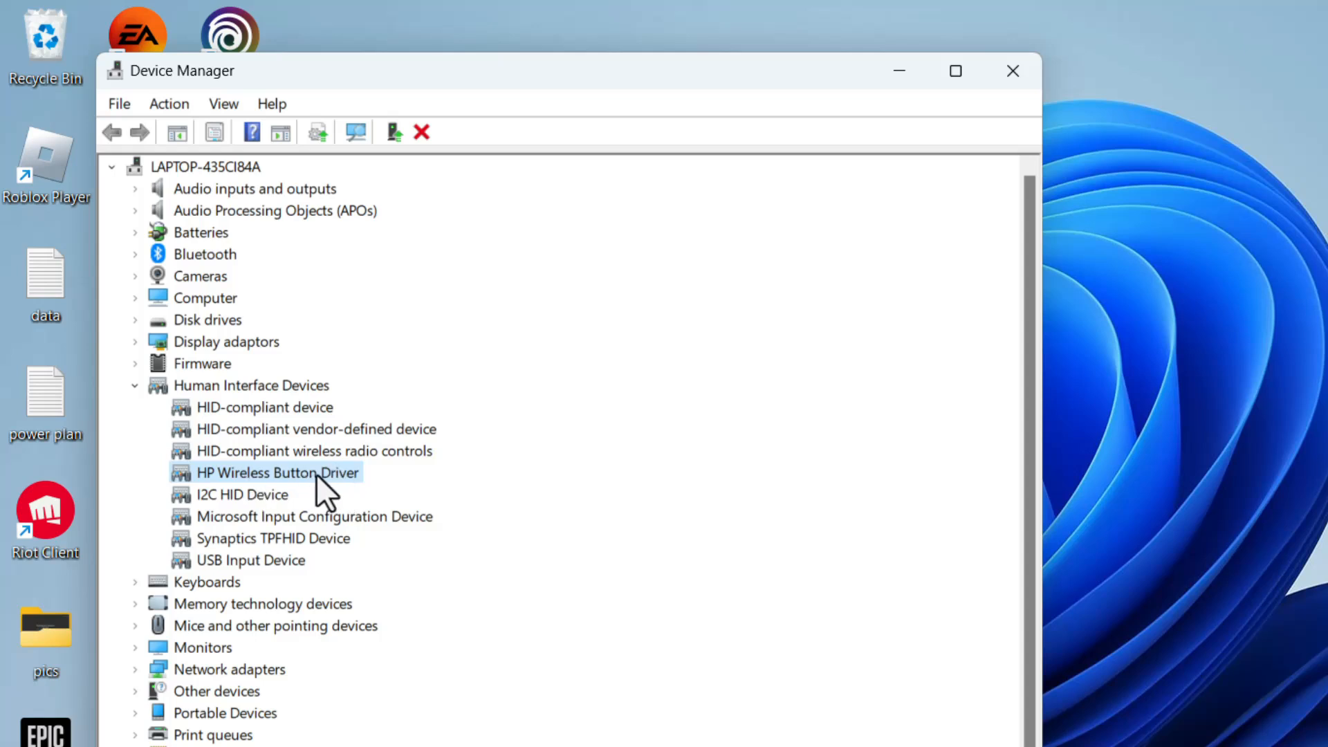
Uninstall HP Wireless Button Driver, then scan for hardware changes.
right_click(277, 473)
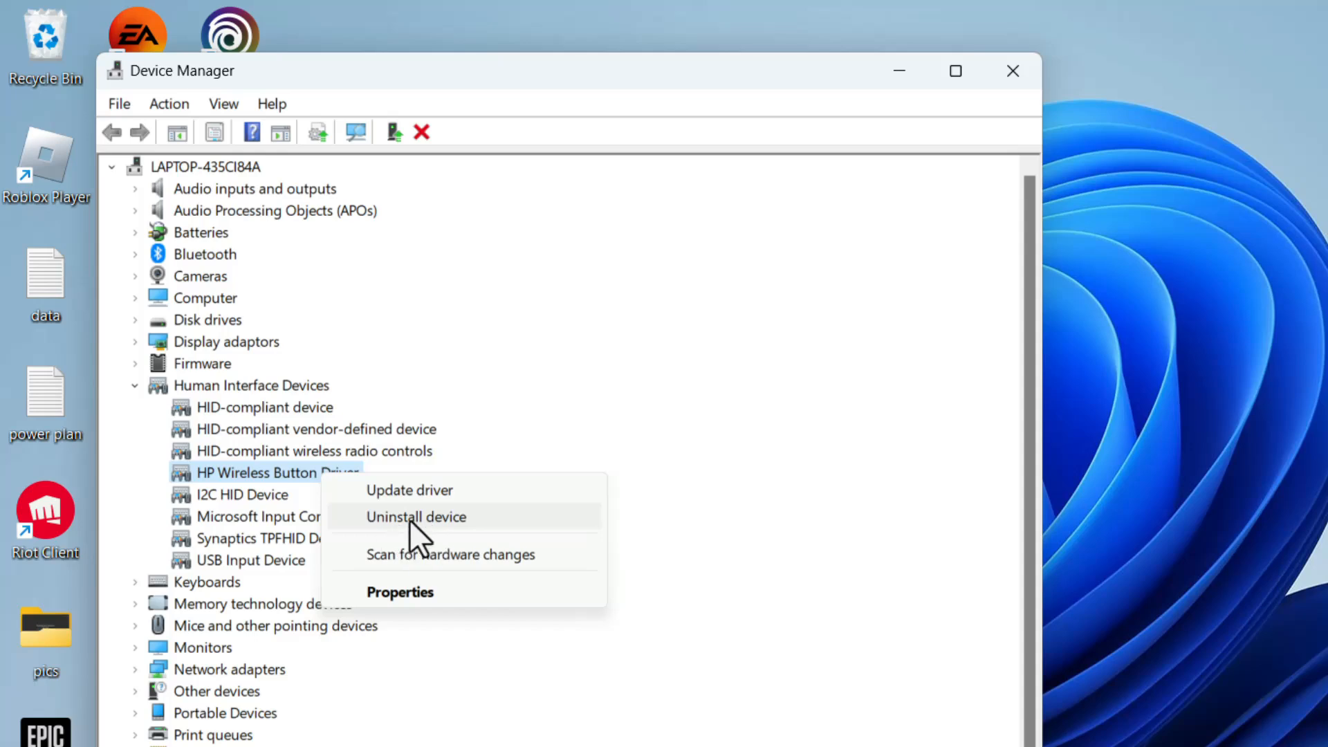
click(416, 516)
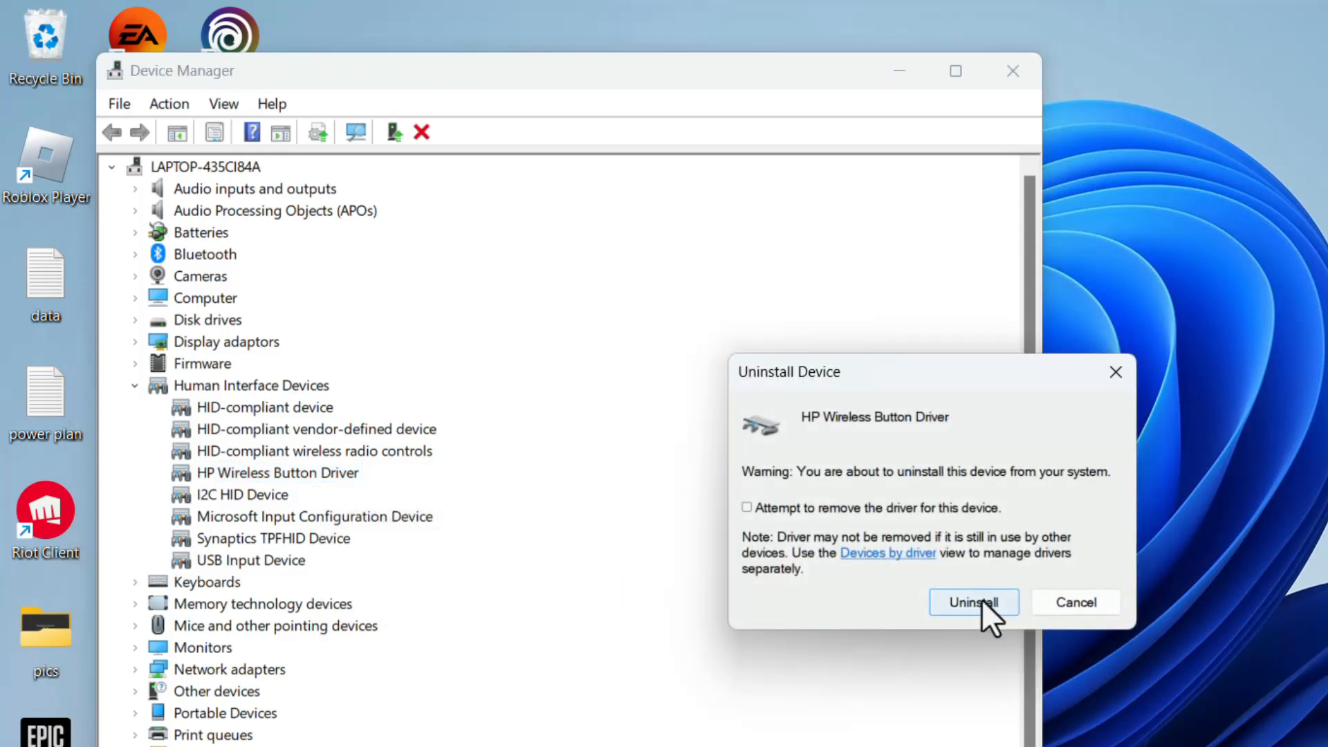
click(973, 603)
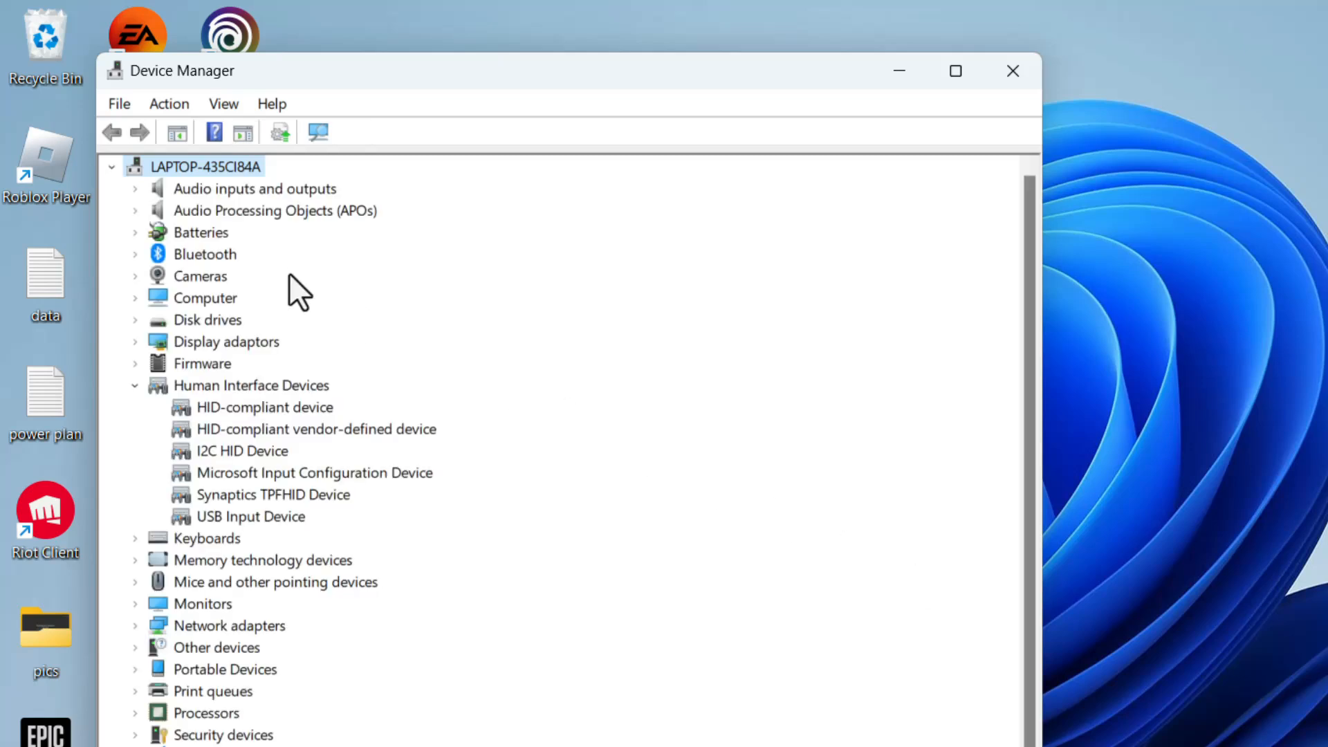
click(169, 103)
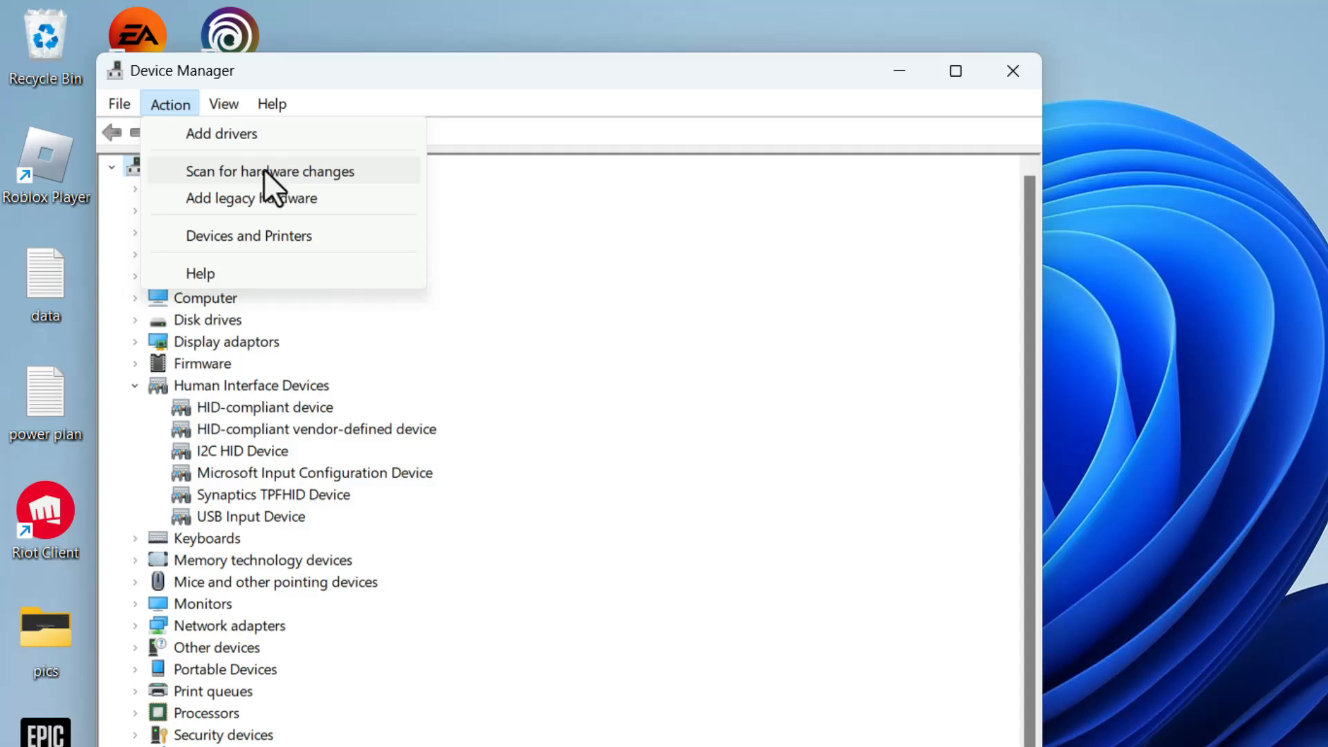
click(270, 170)
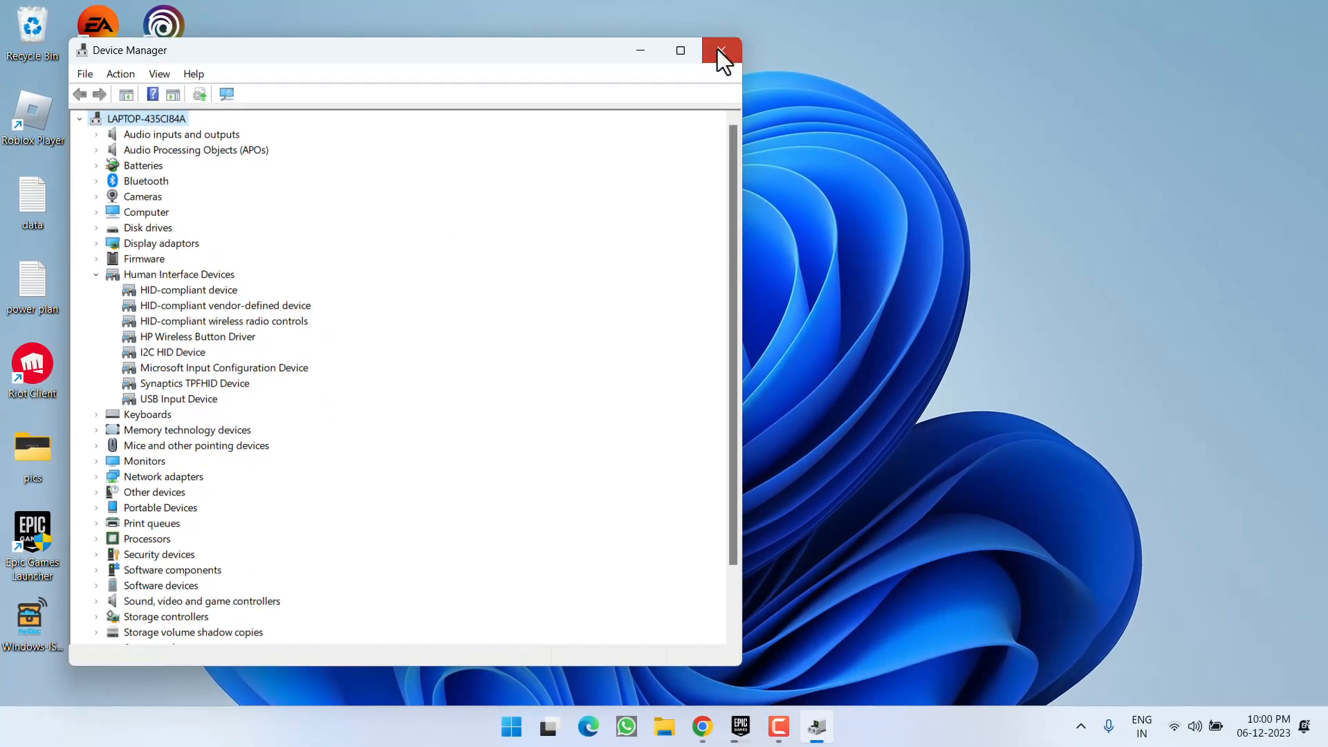
Remove the 2.4G Wireless Mouse under Bluetooth & devices, then close Settings.
click(721, 50)
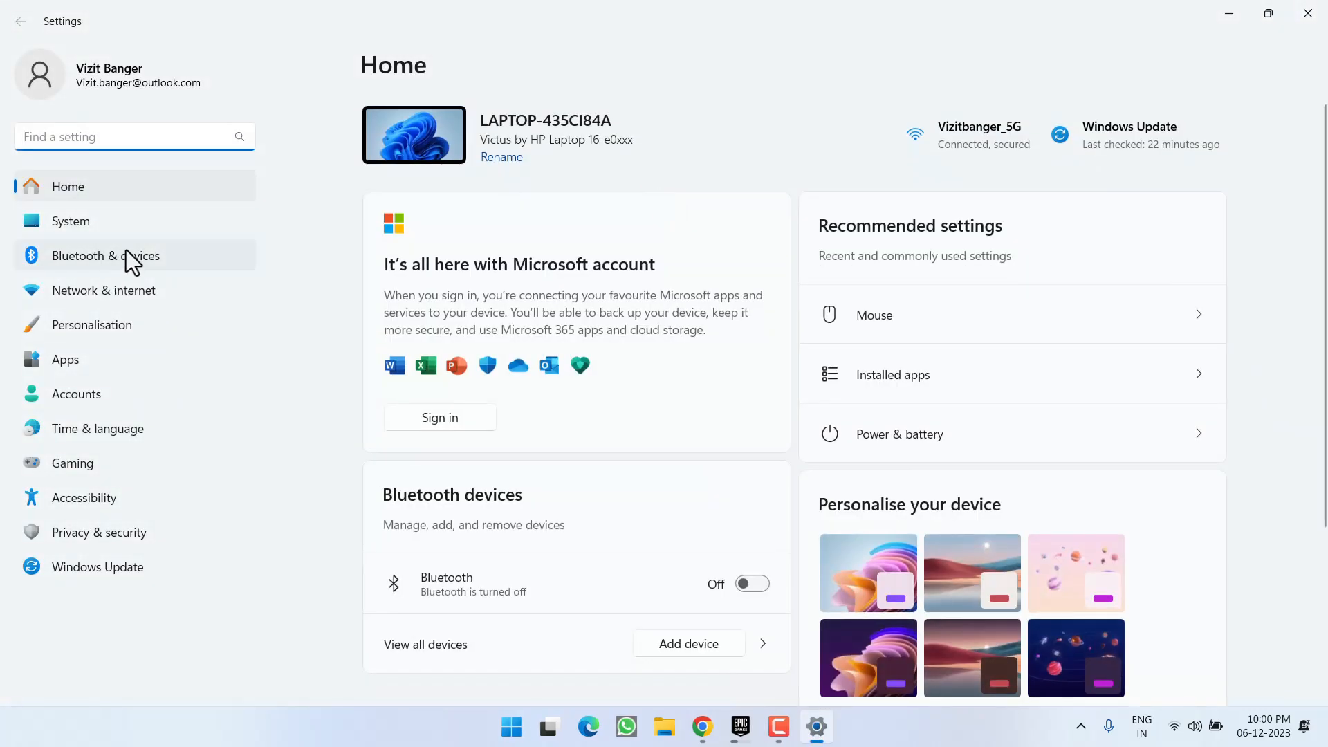
click(105, 255)
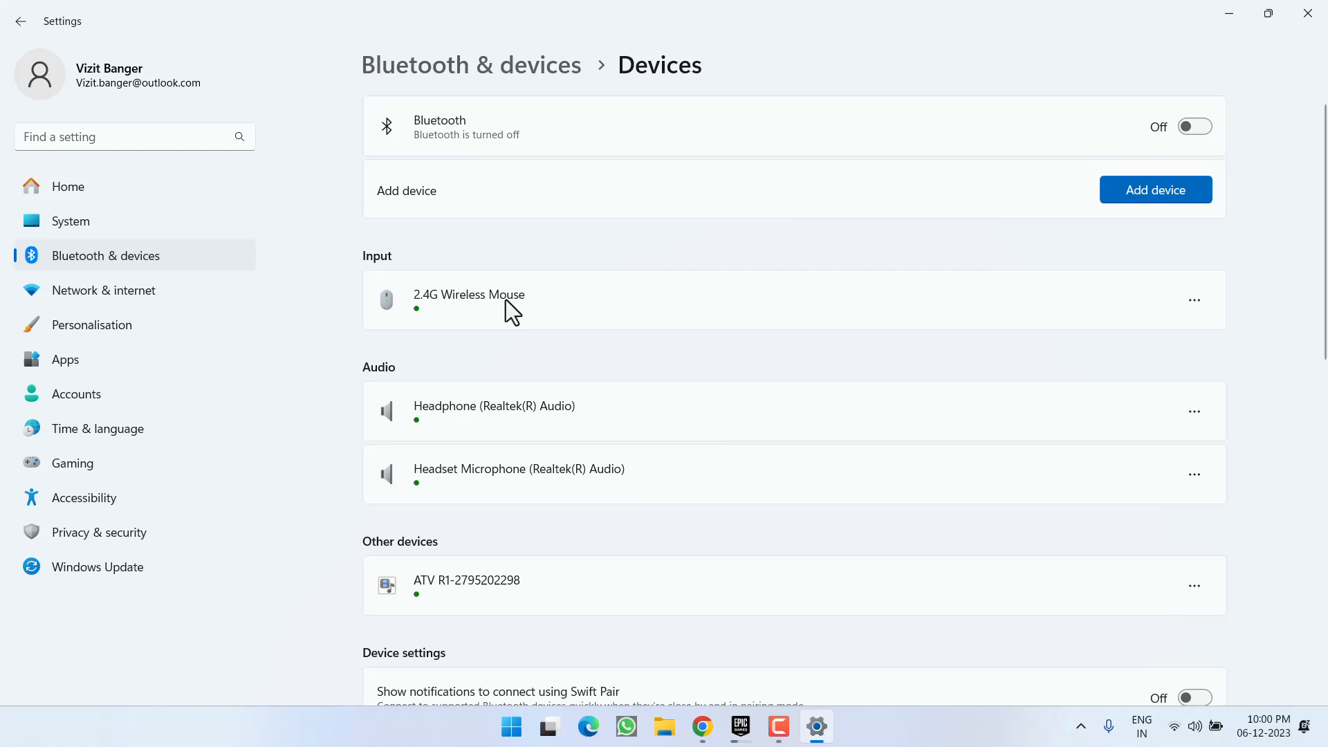
mouse_move(515, 316)
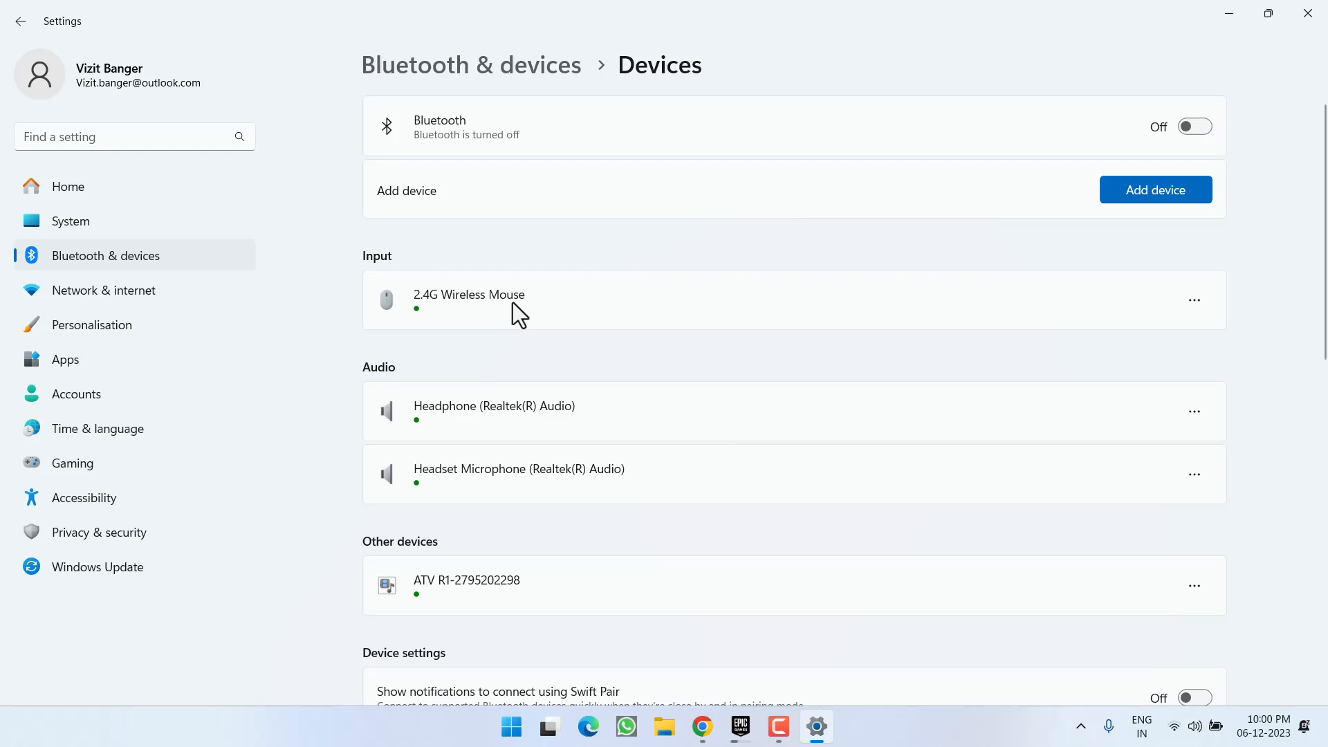
mouse_move(1193, 317)
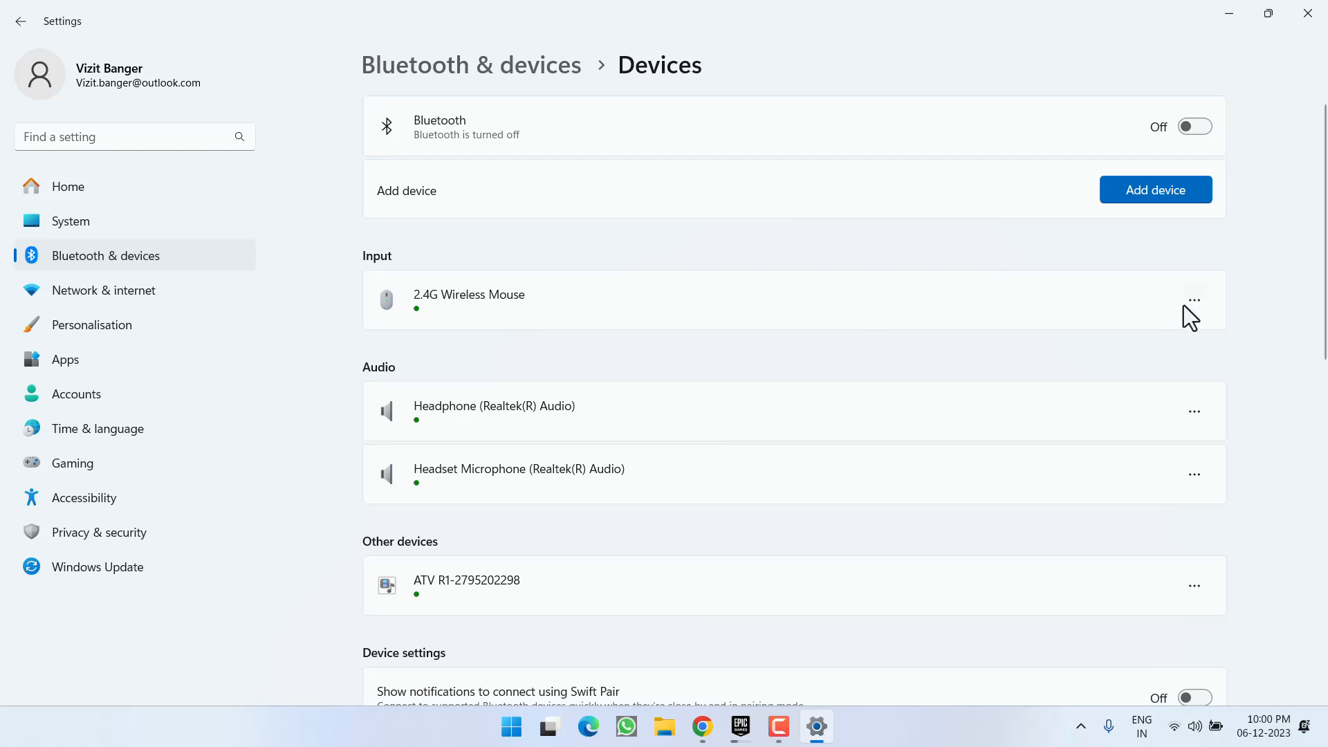
click(1194, 300)
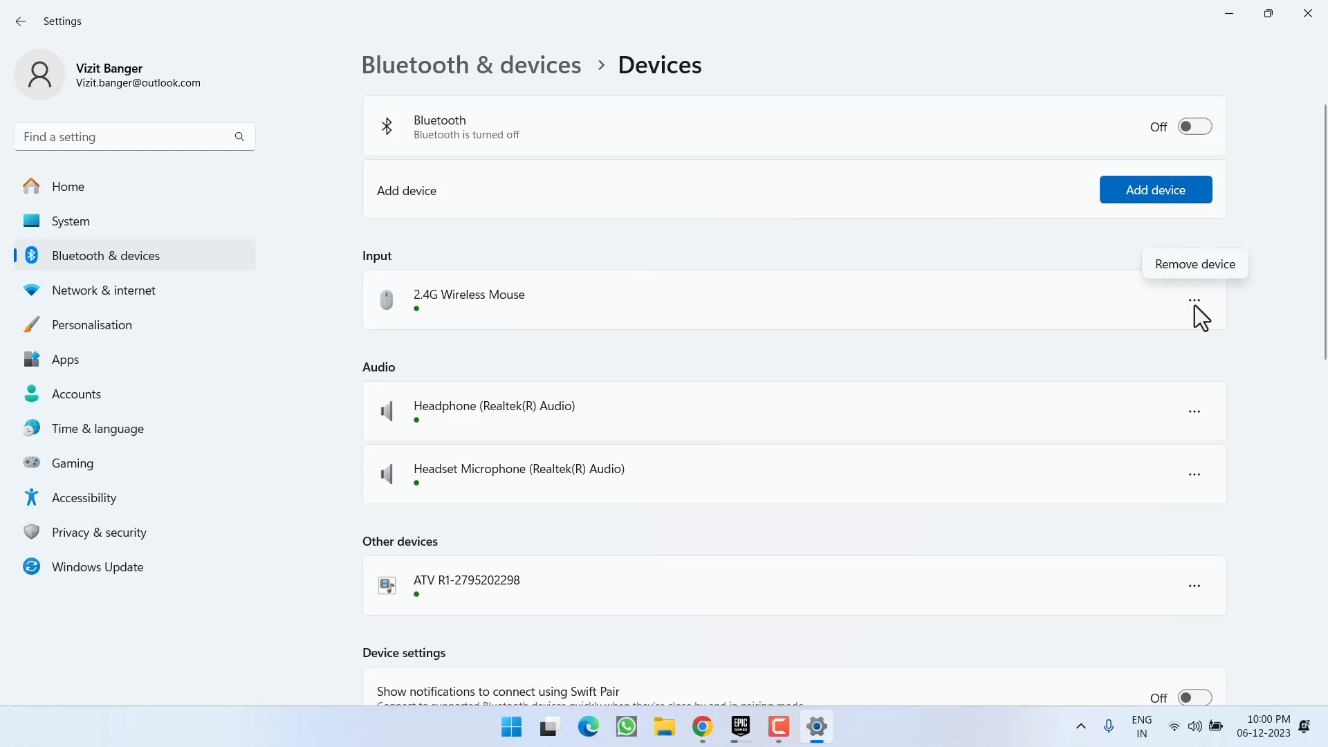
click(1195, 264)
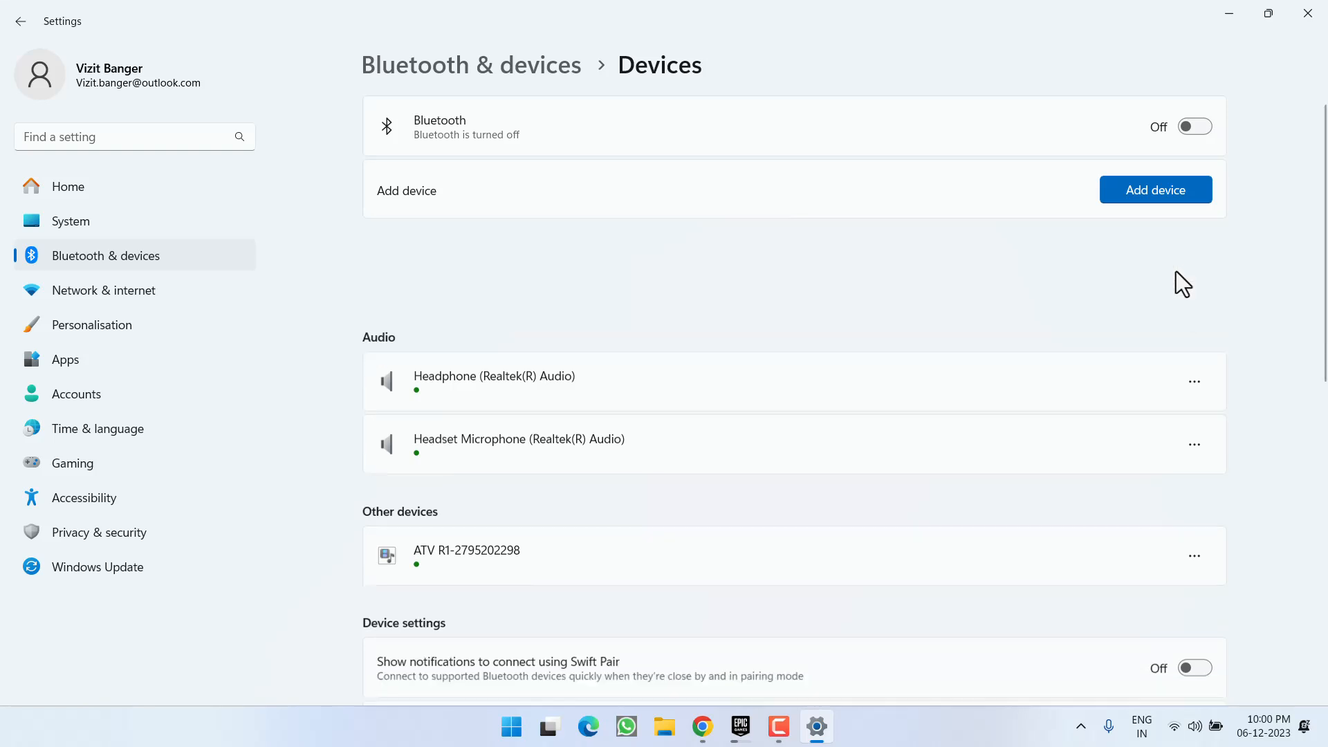
scroll(down, 3)
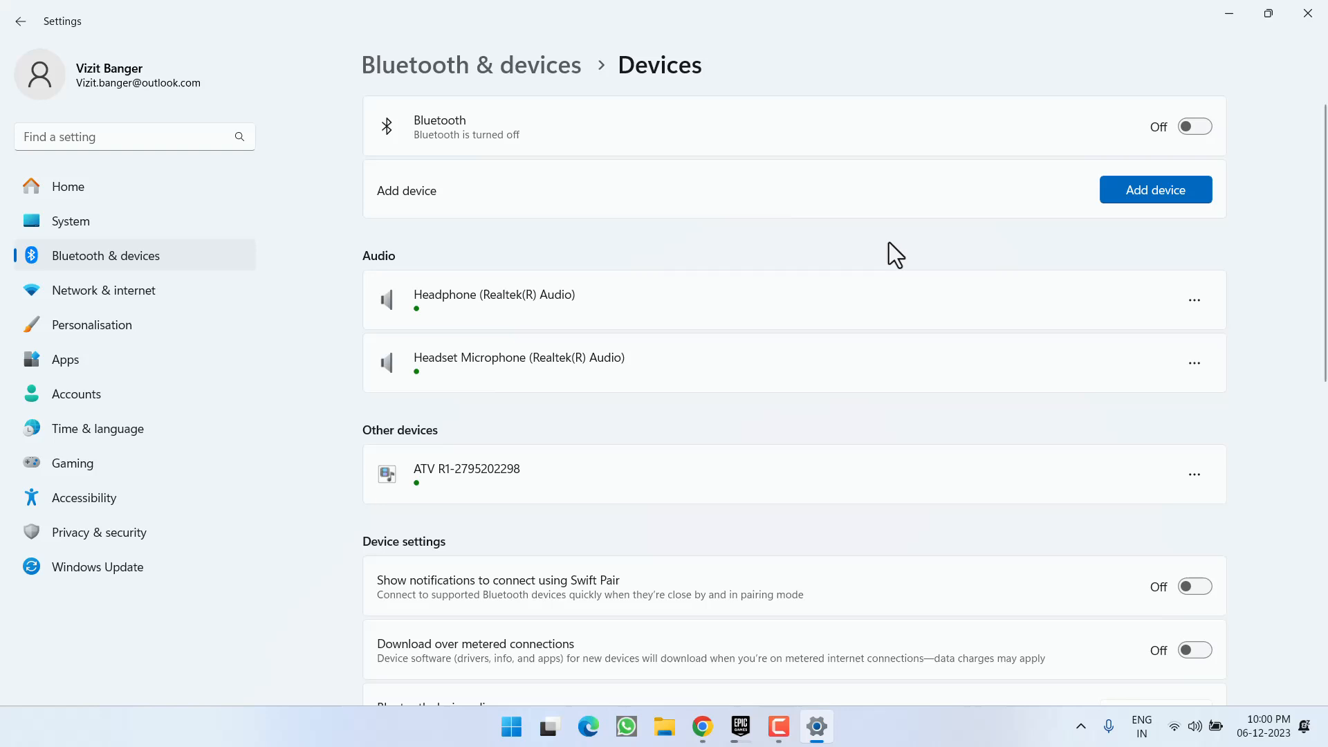
click(1229, 14)
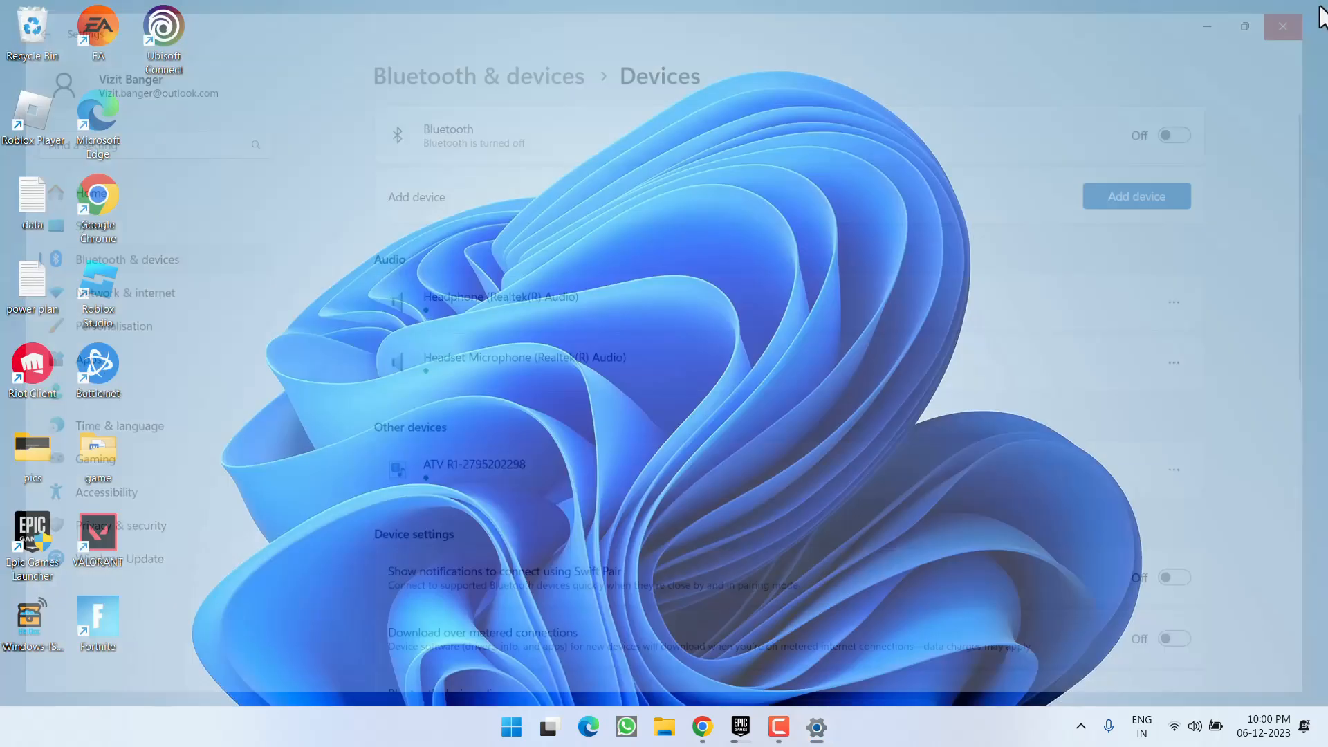
Turn Bluetooth on, then open and close the Add a device dialog.
click(1283, 26)
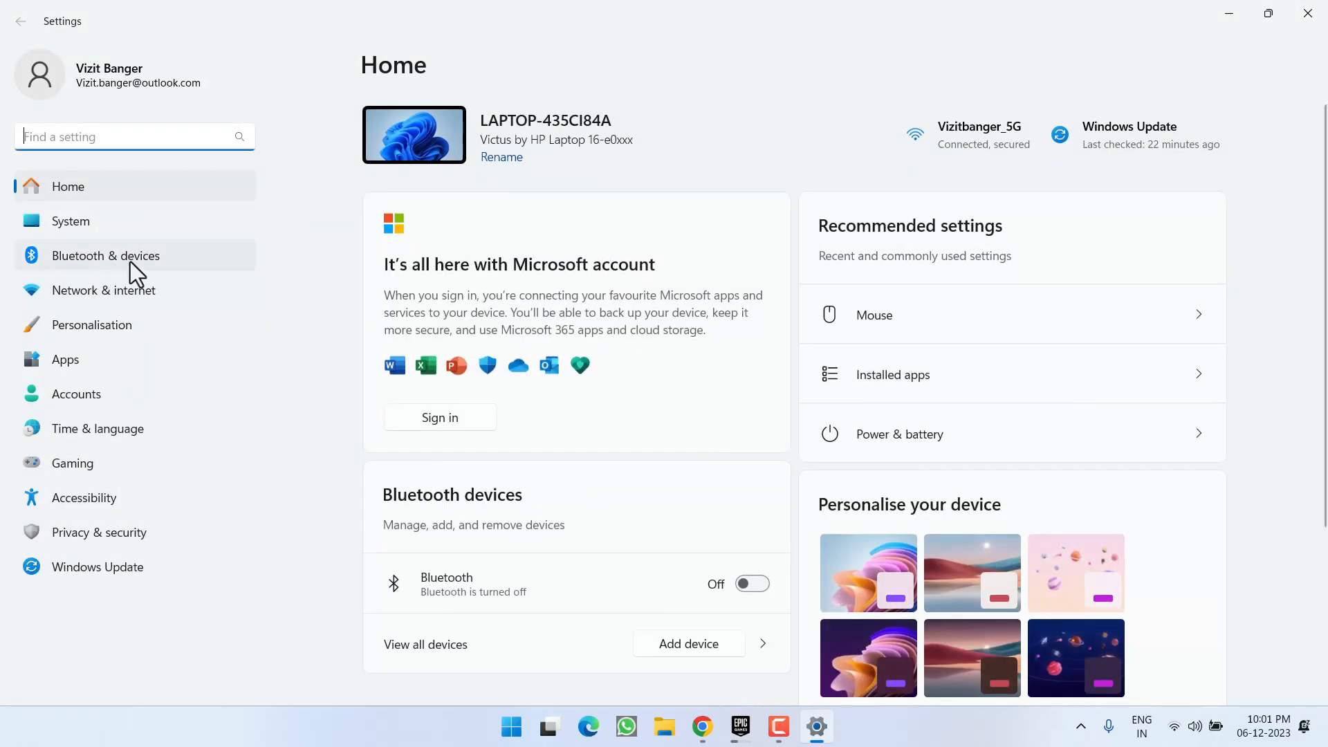
click(105, 256)
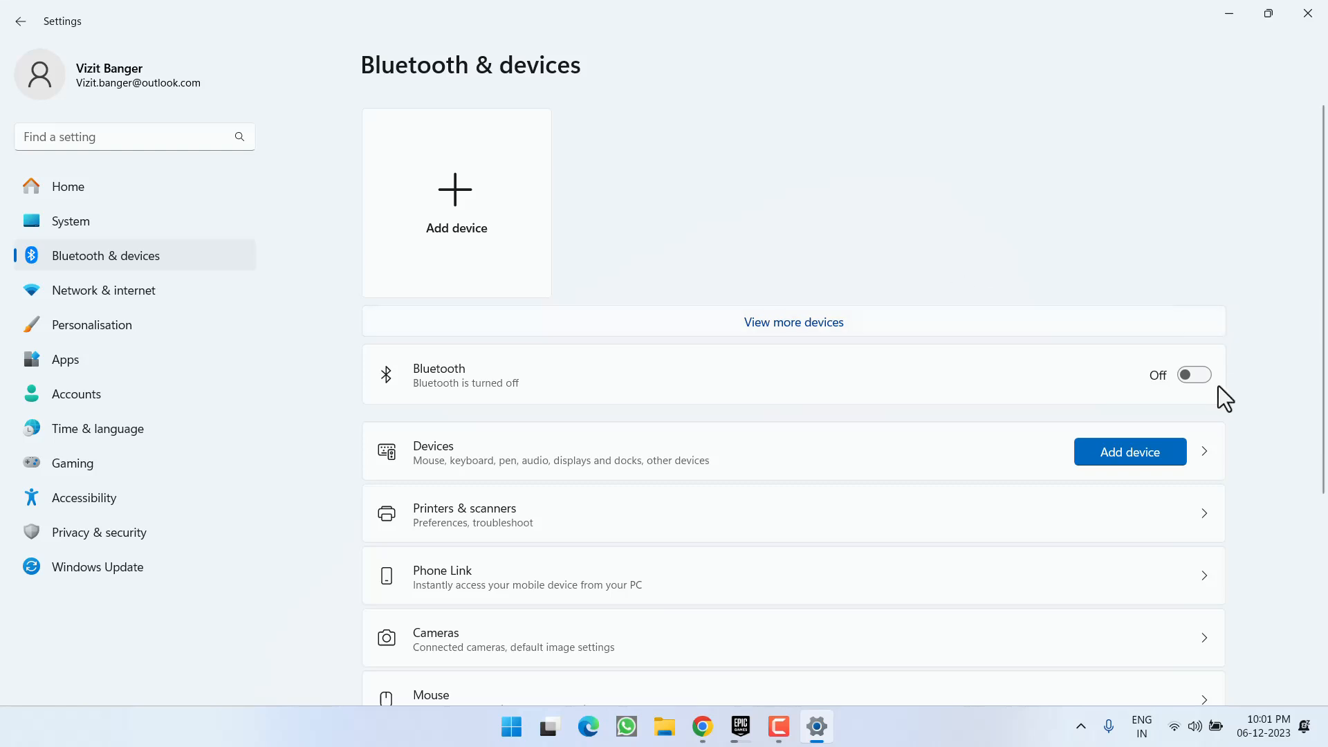
click(1193, 375)
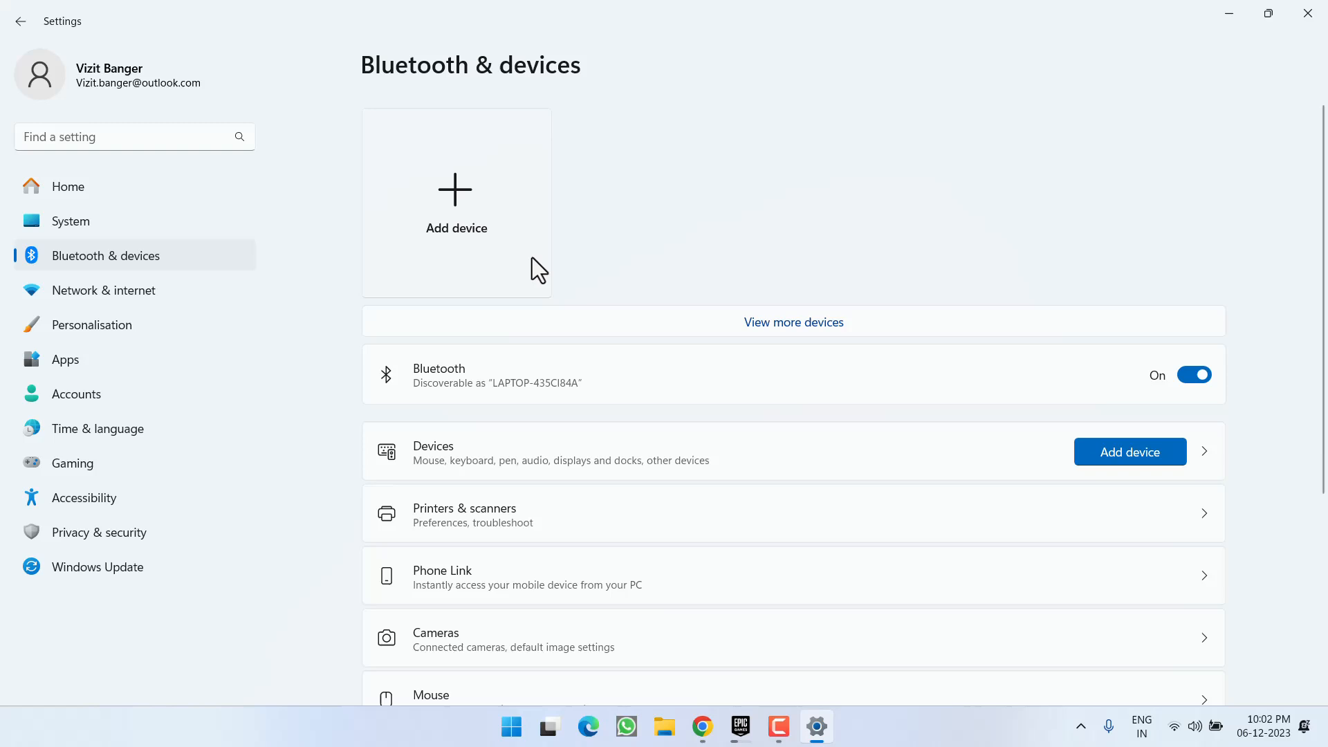
click(456, 204)
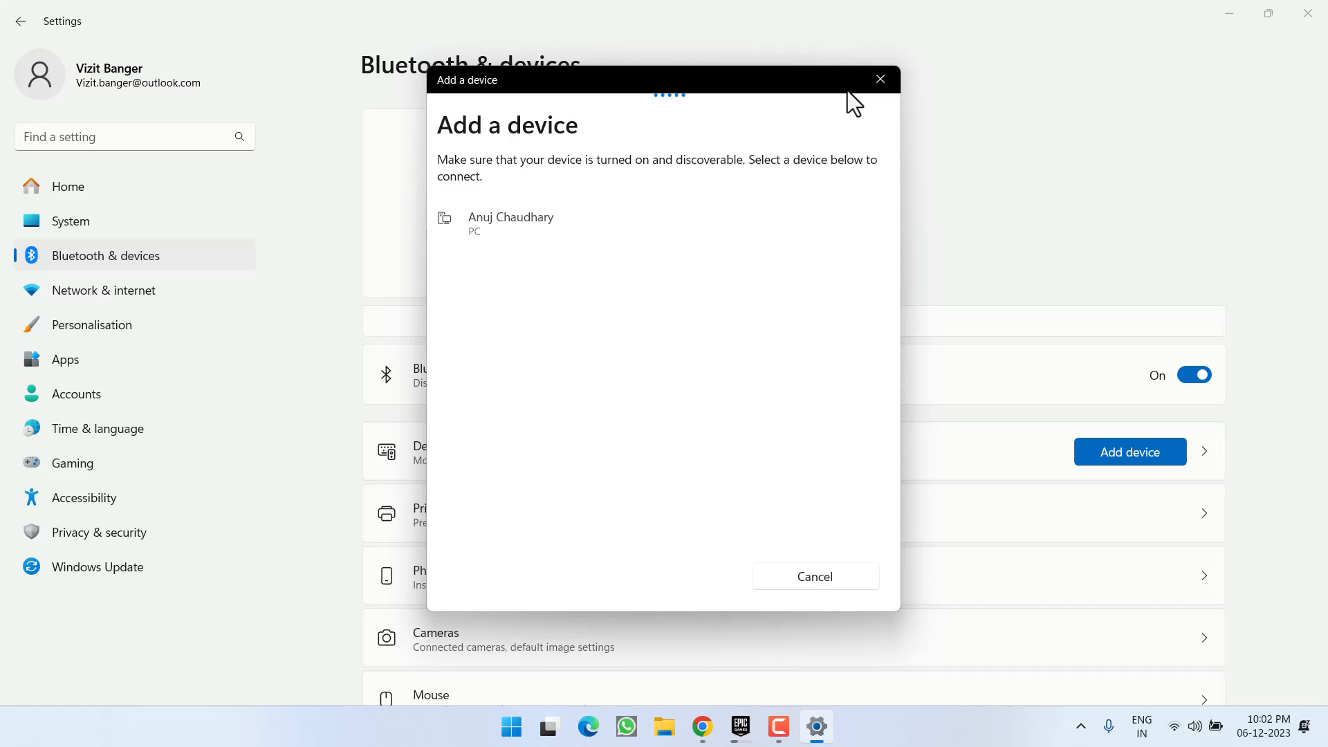
mouse_move(879, 79)
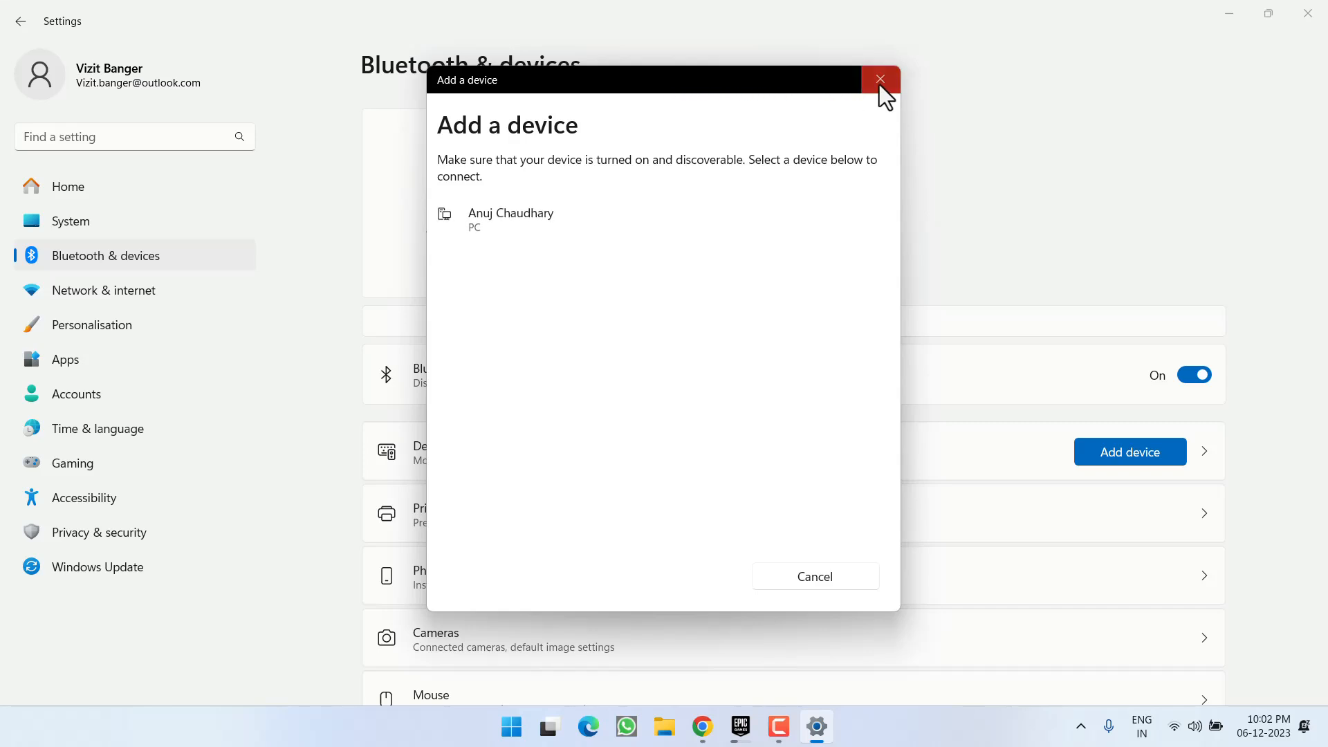
click(879, 79)
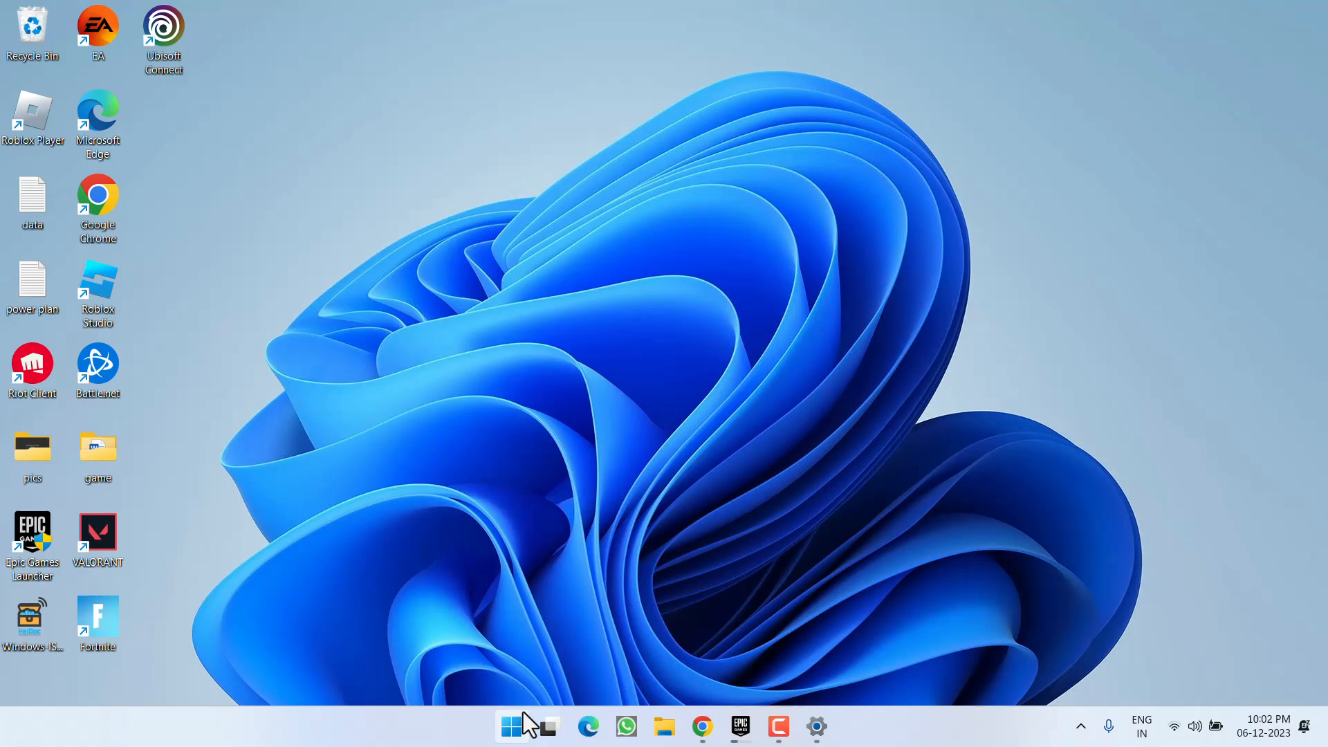
right_click(510, 726)
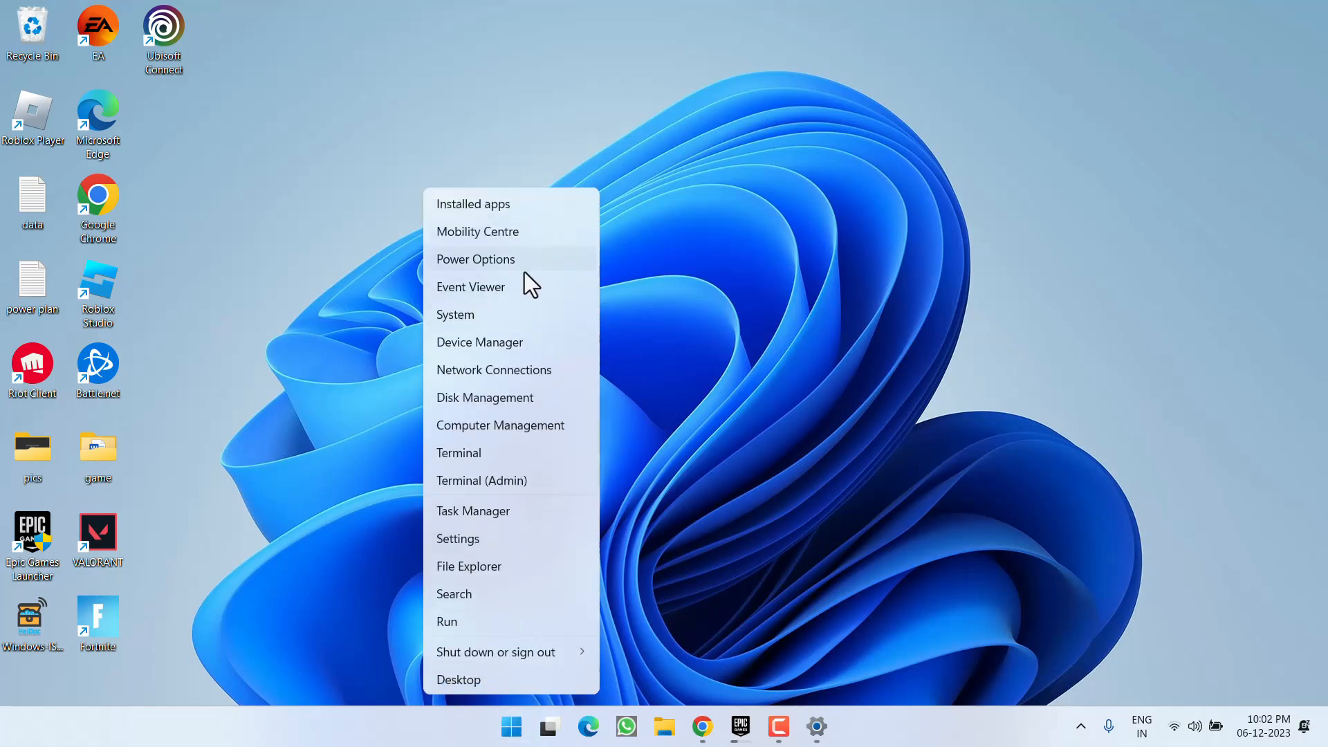
click(480, 342)
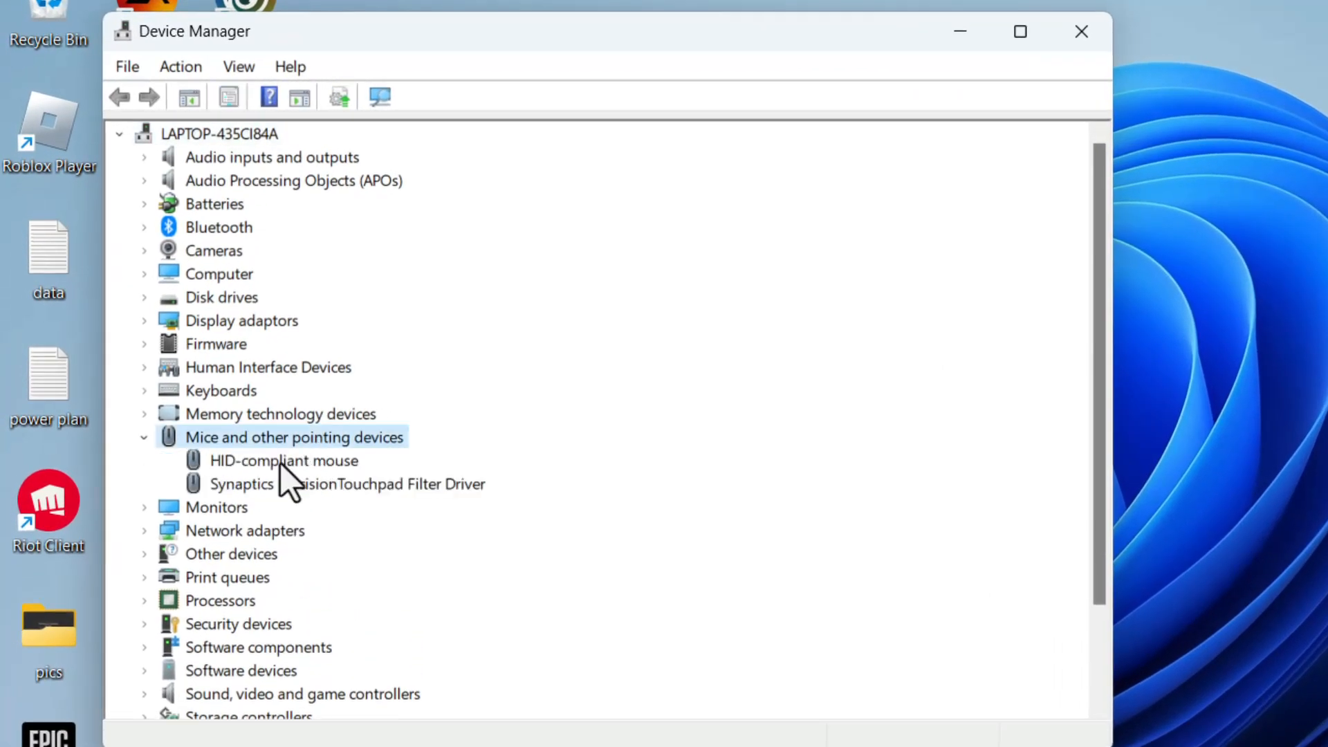
click(284, 460)
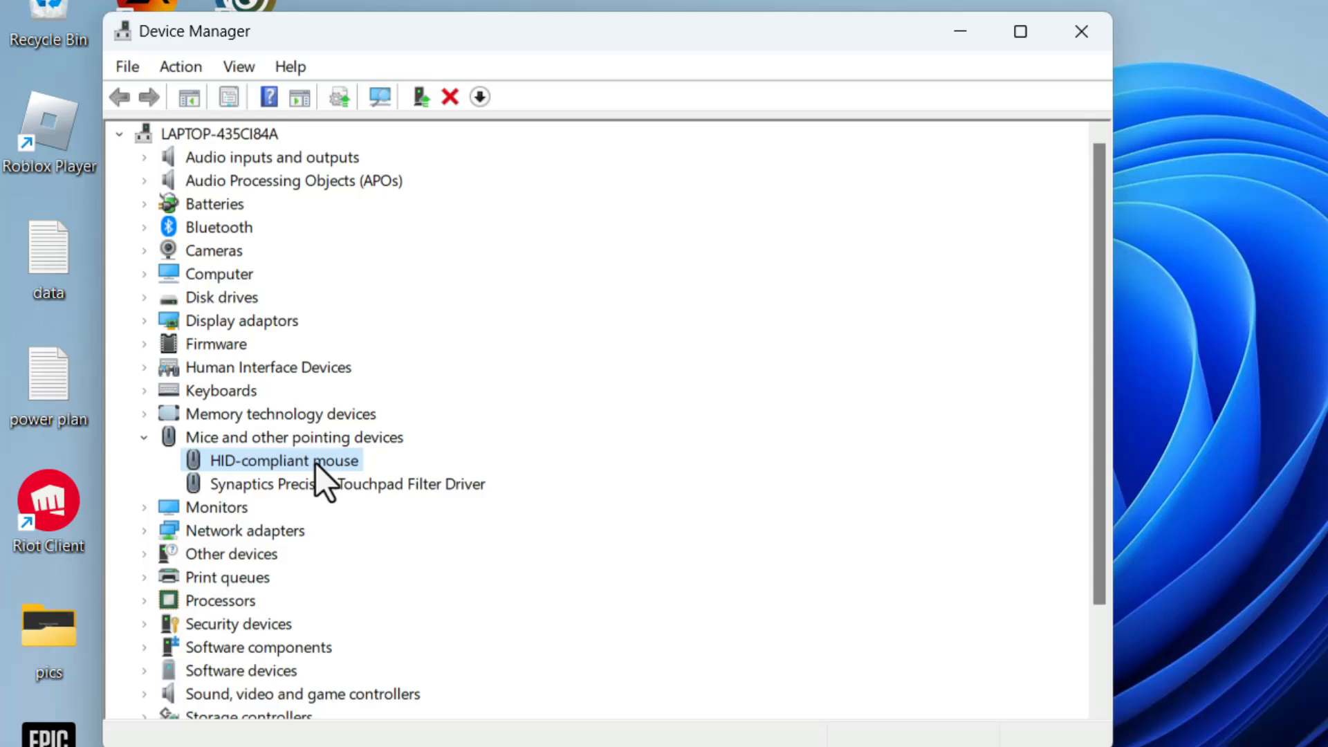
right_click(283, 460)
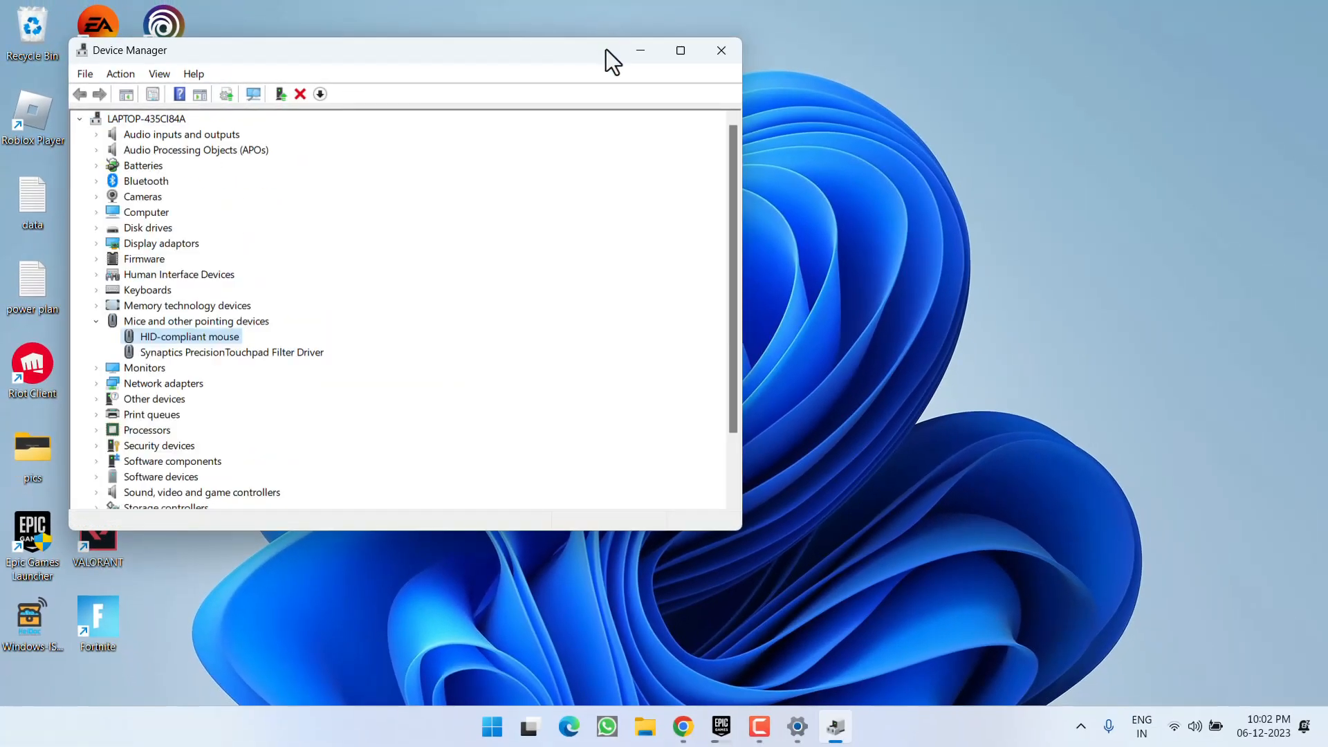
click(721, 50)
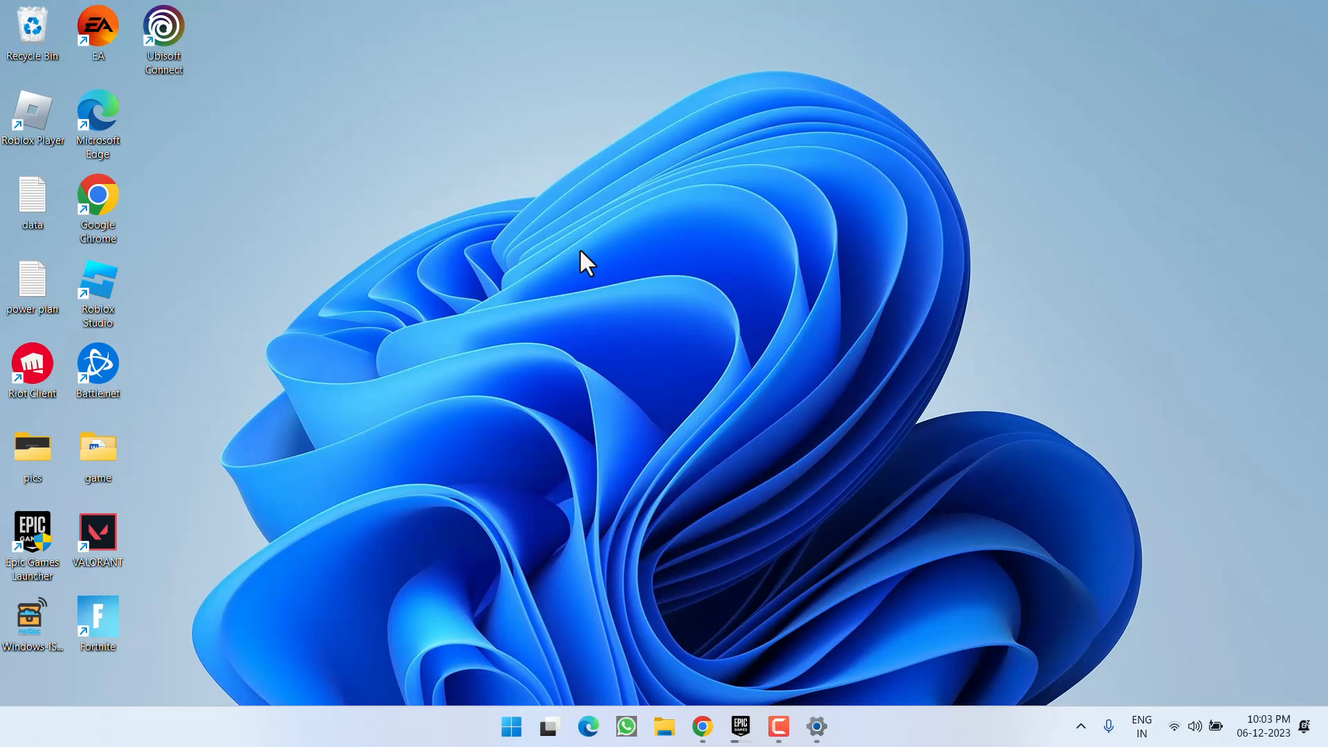
mouse_move(659, 241)
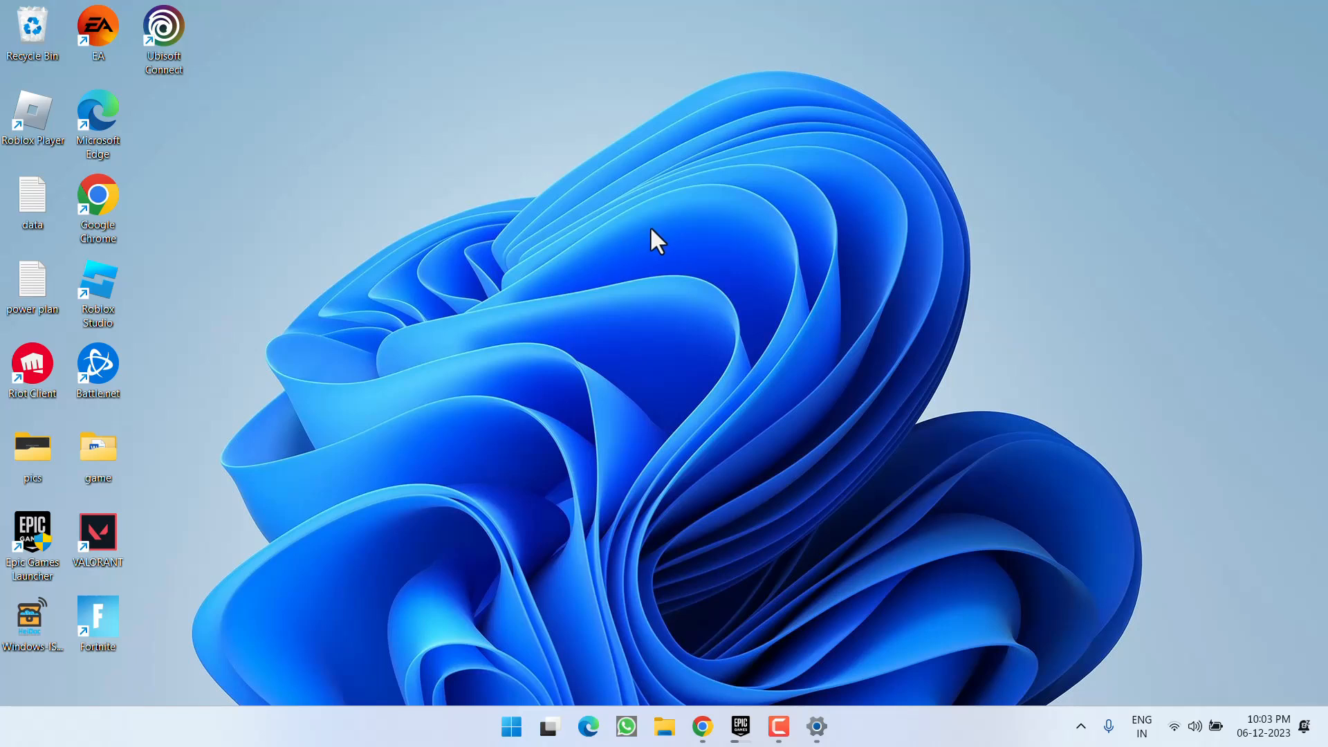
mouse_move(697, 230)
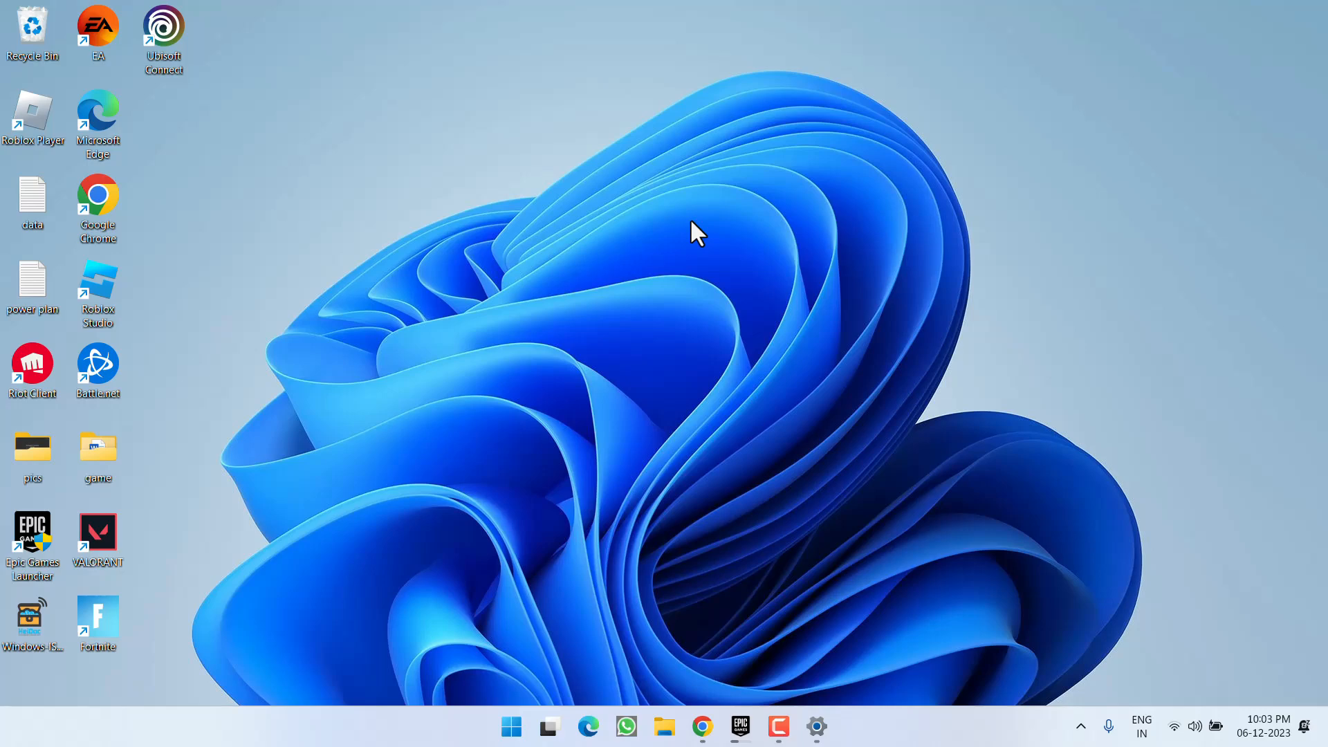
mouse_move(687, 520)
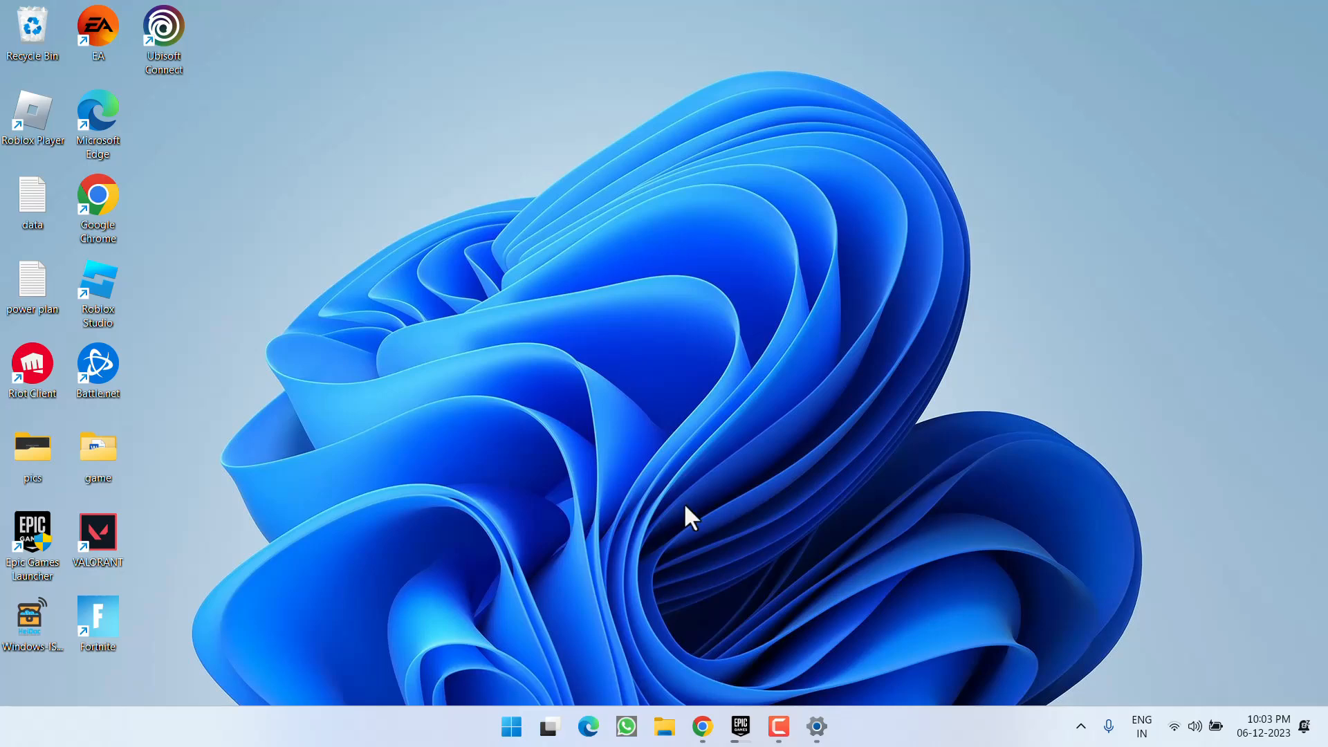
Launch Google Chrome from the taskbar on a new tab.
click(701, 727)
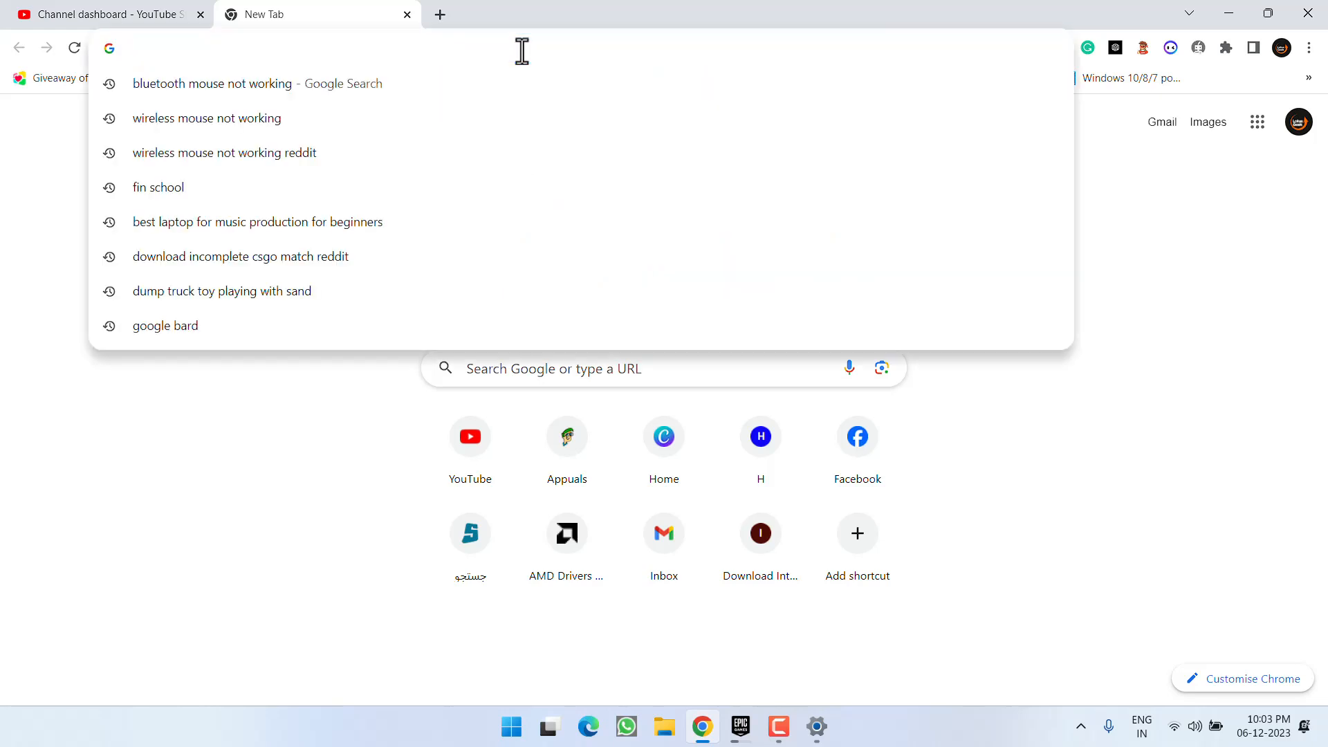
Search Google for 'hp bios update' and open HP's Updating the BIOS article.
text(hp bi)
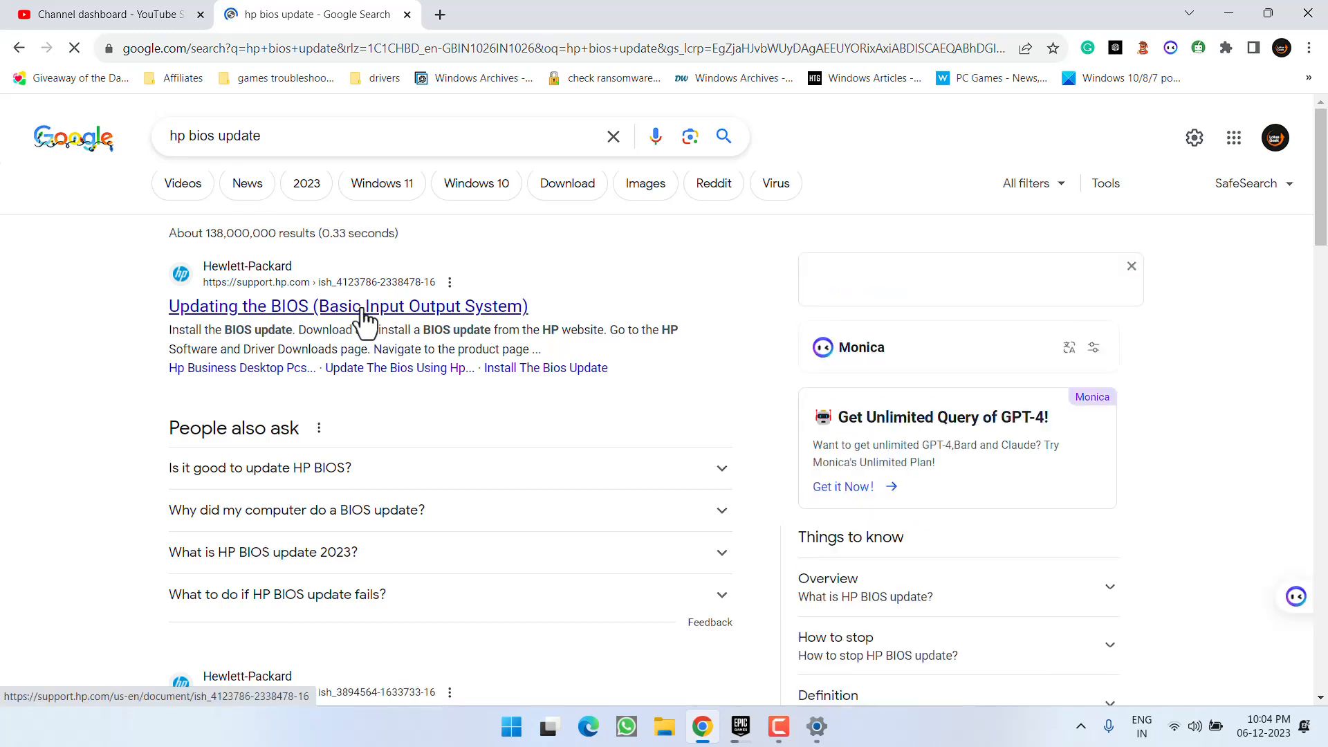
click(347, 306)
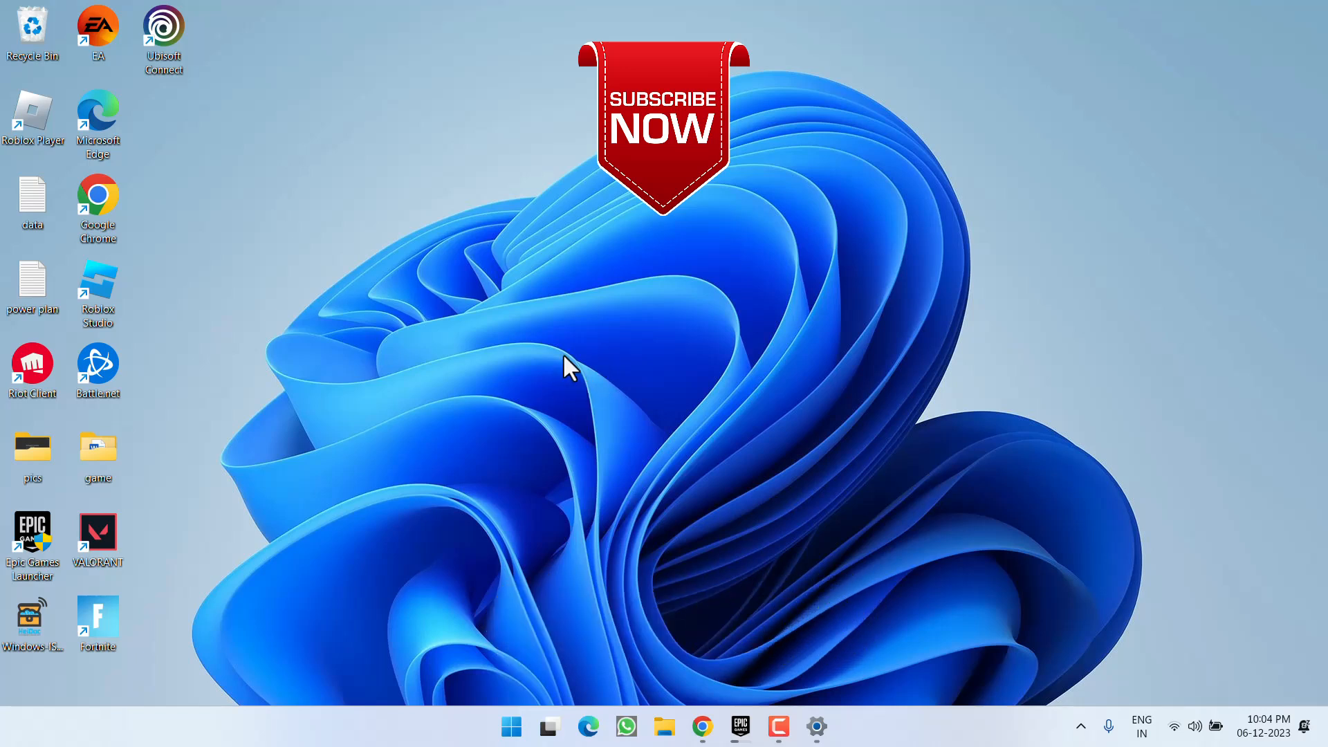
mouse_move(906, 390)
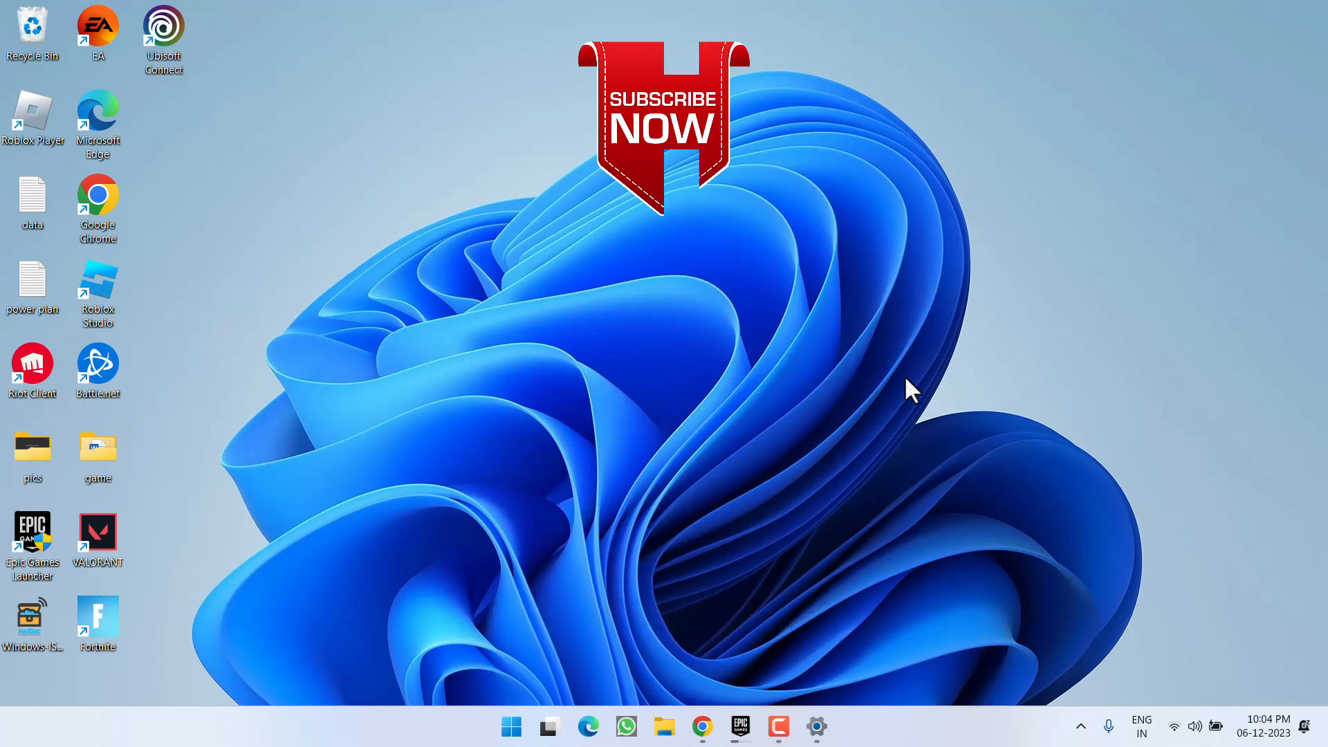